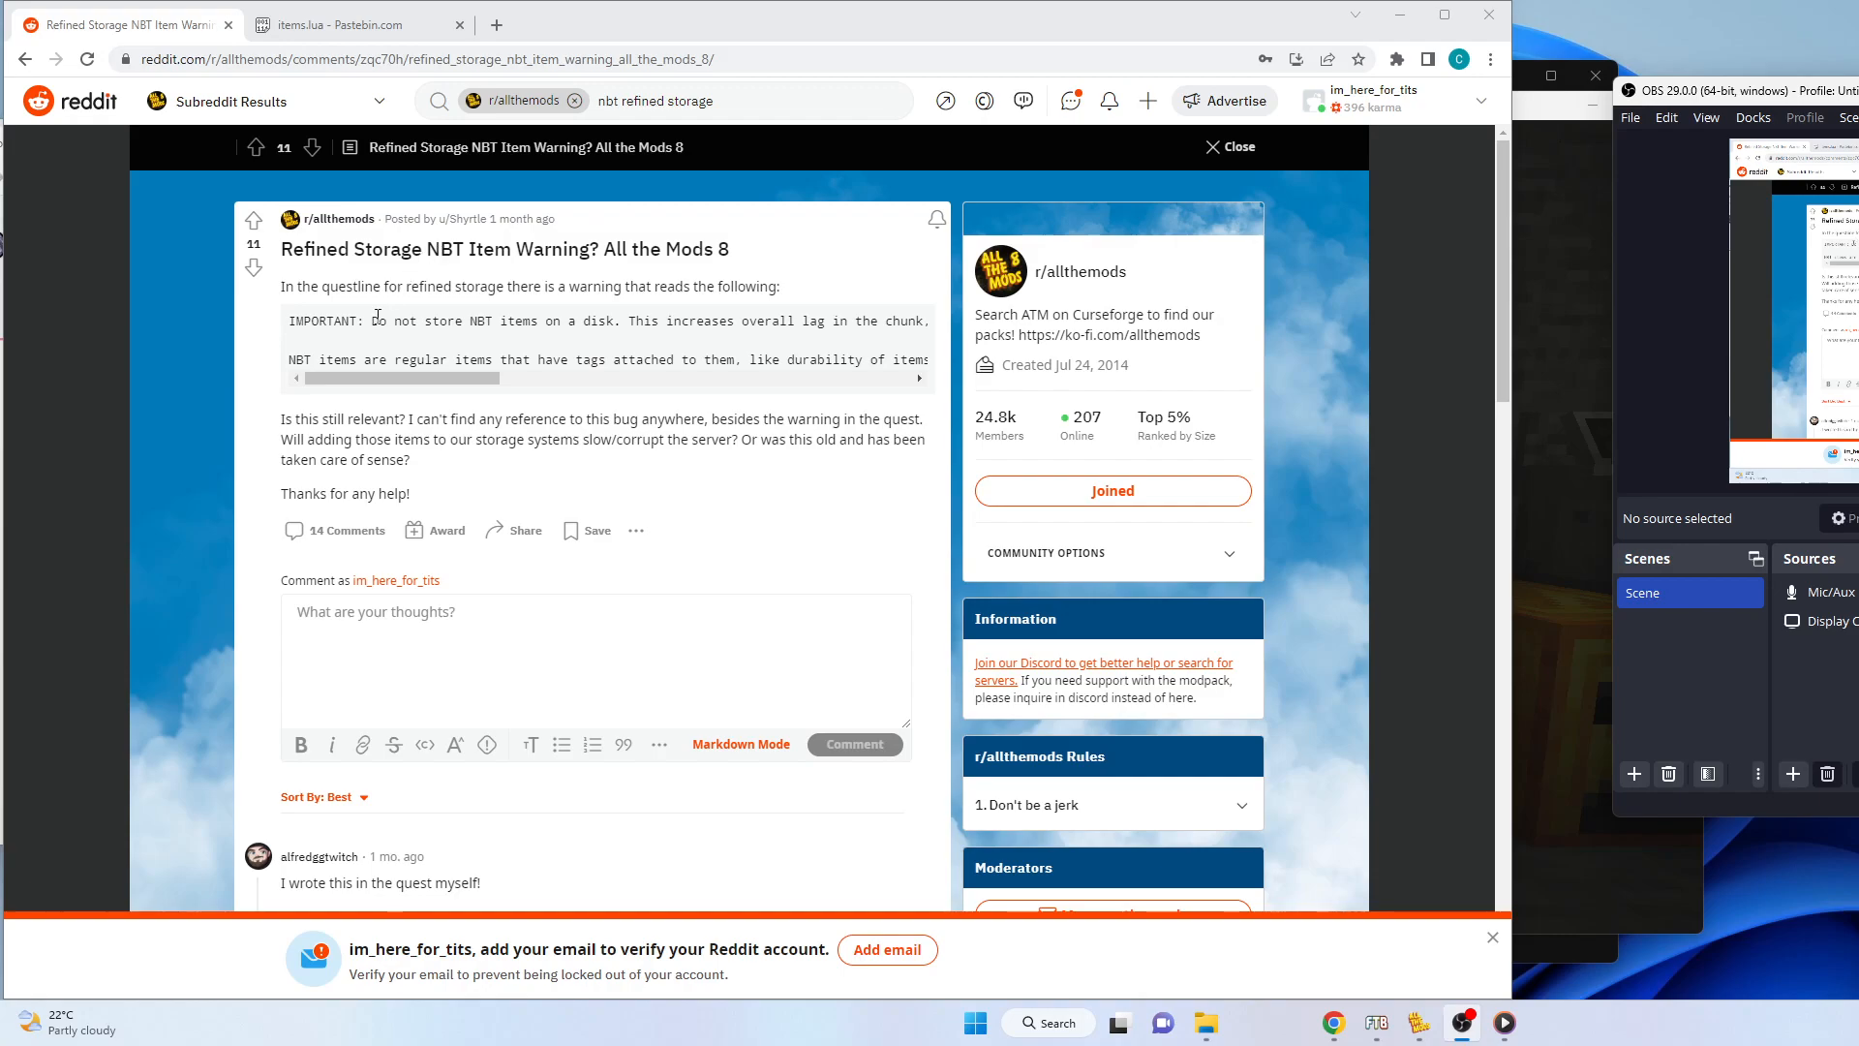
pyautogui.moveTo(504, 320)
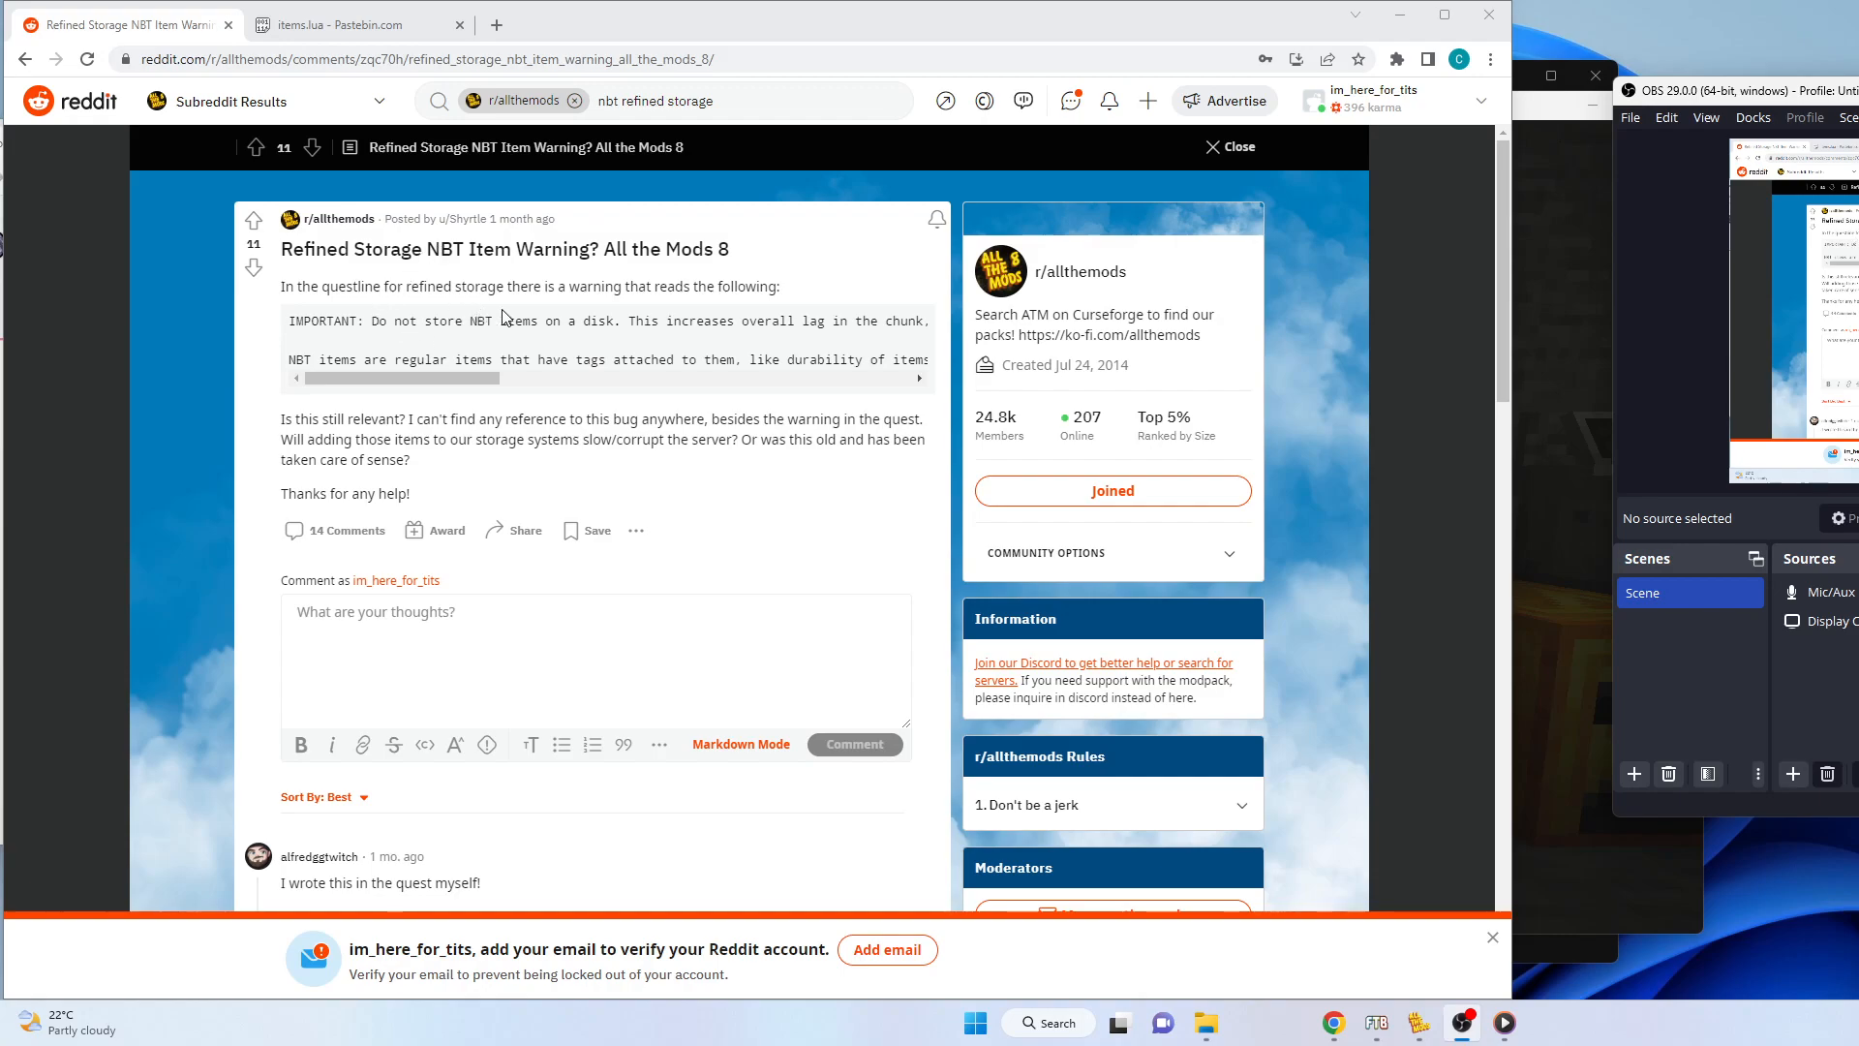
pyautogui.moveTo(1412, 244)
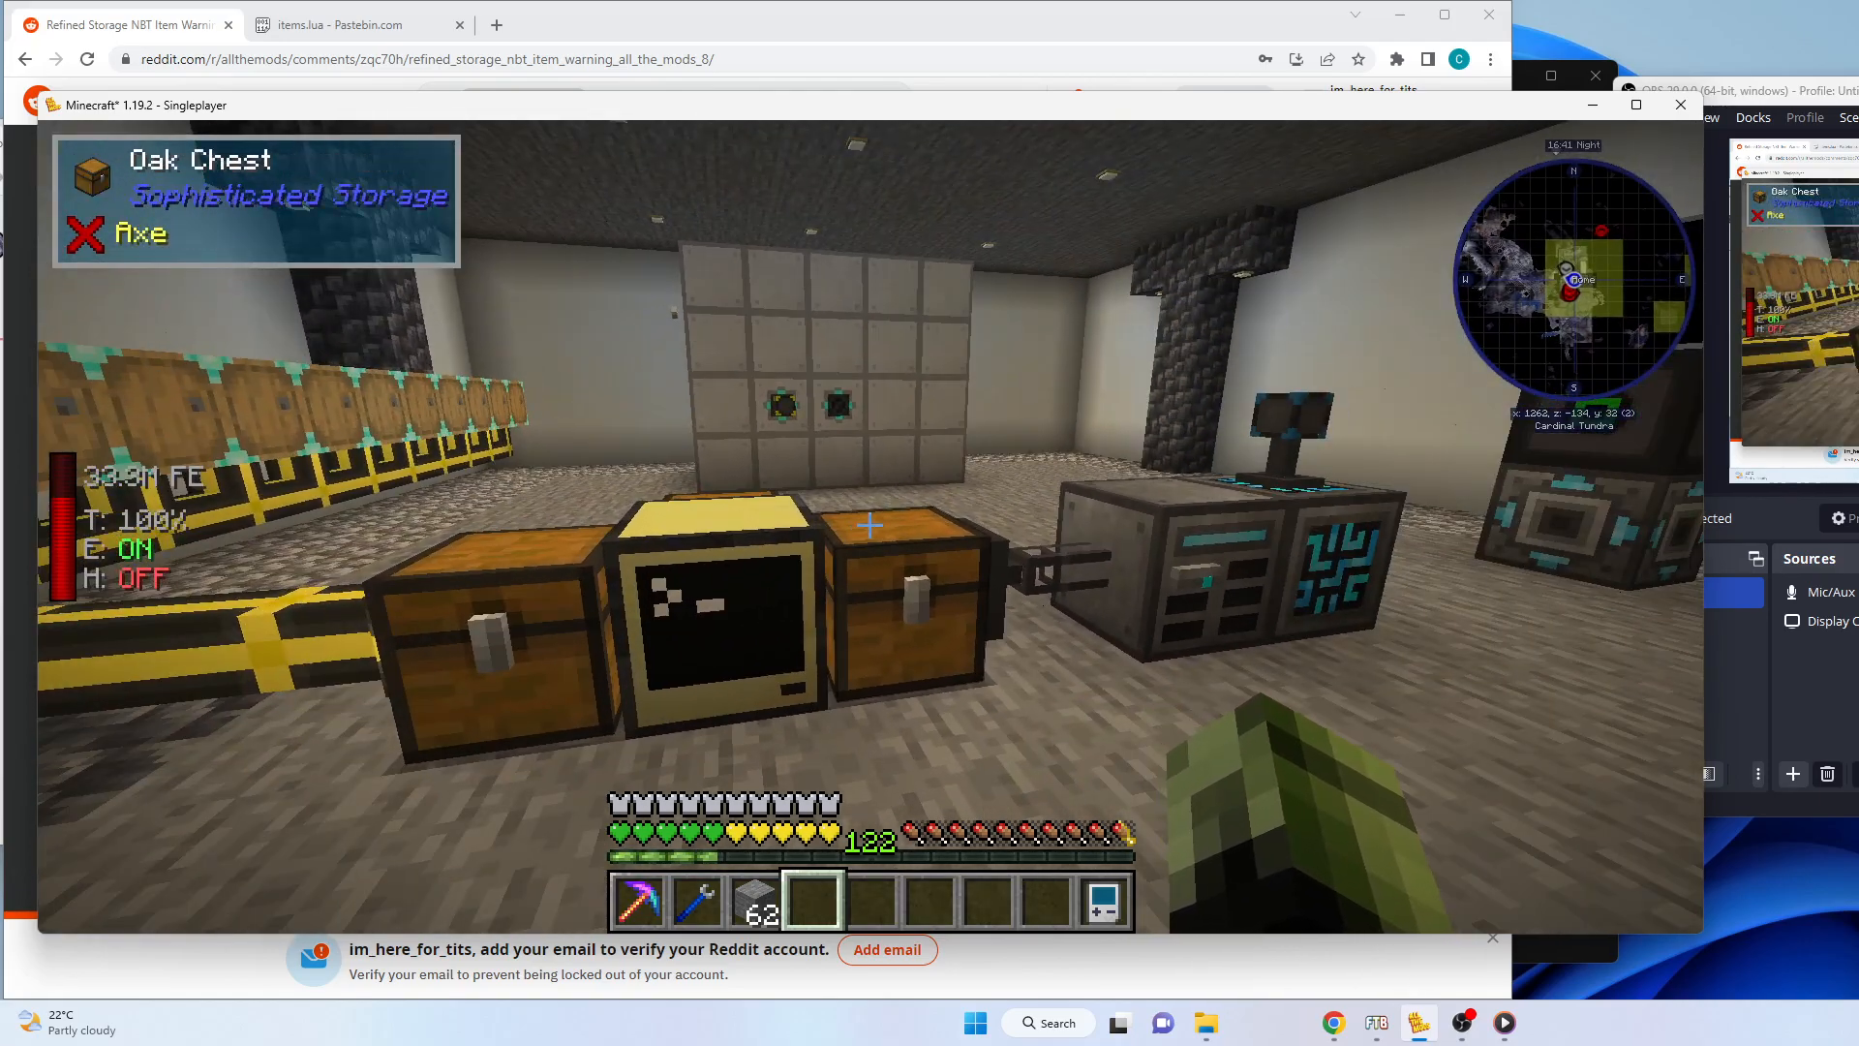
pyautogui.moveTo(889, 521)
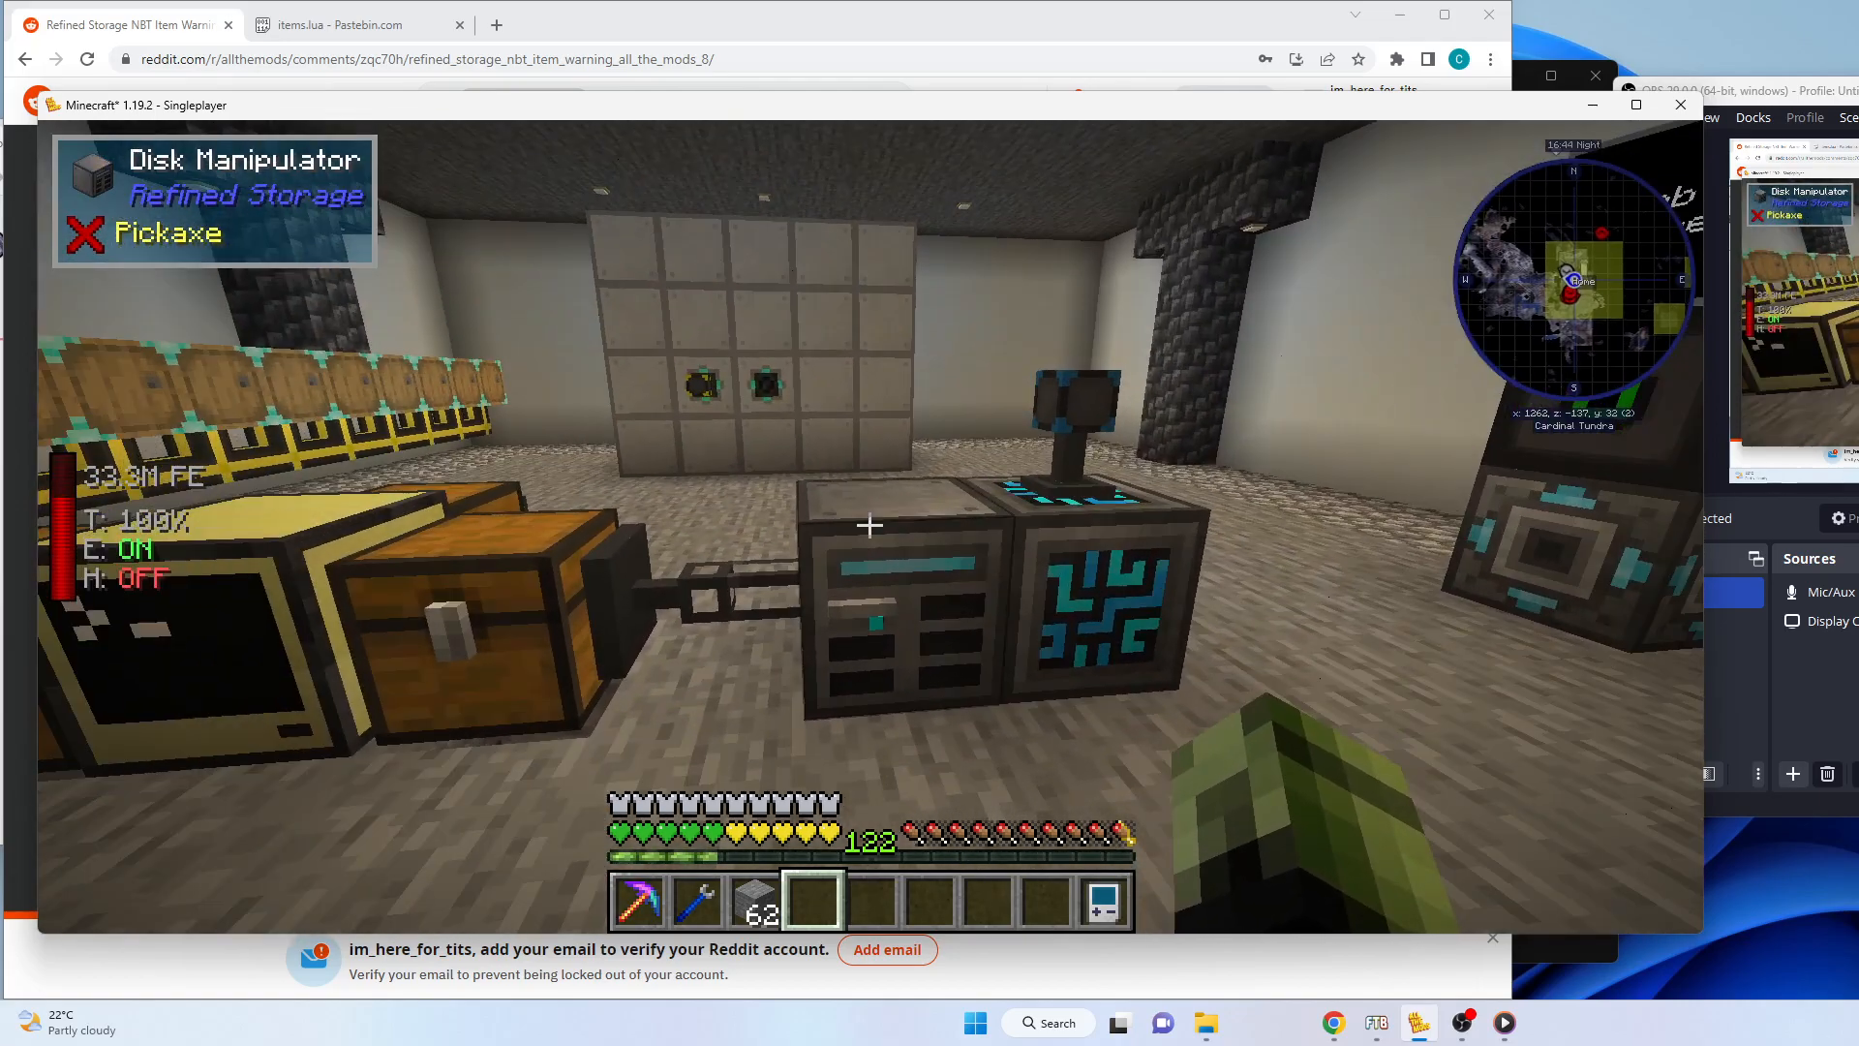
pyautogui.moveTo(866, 525)
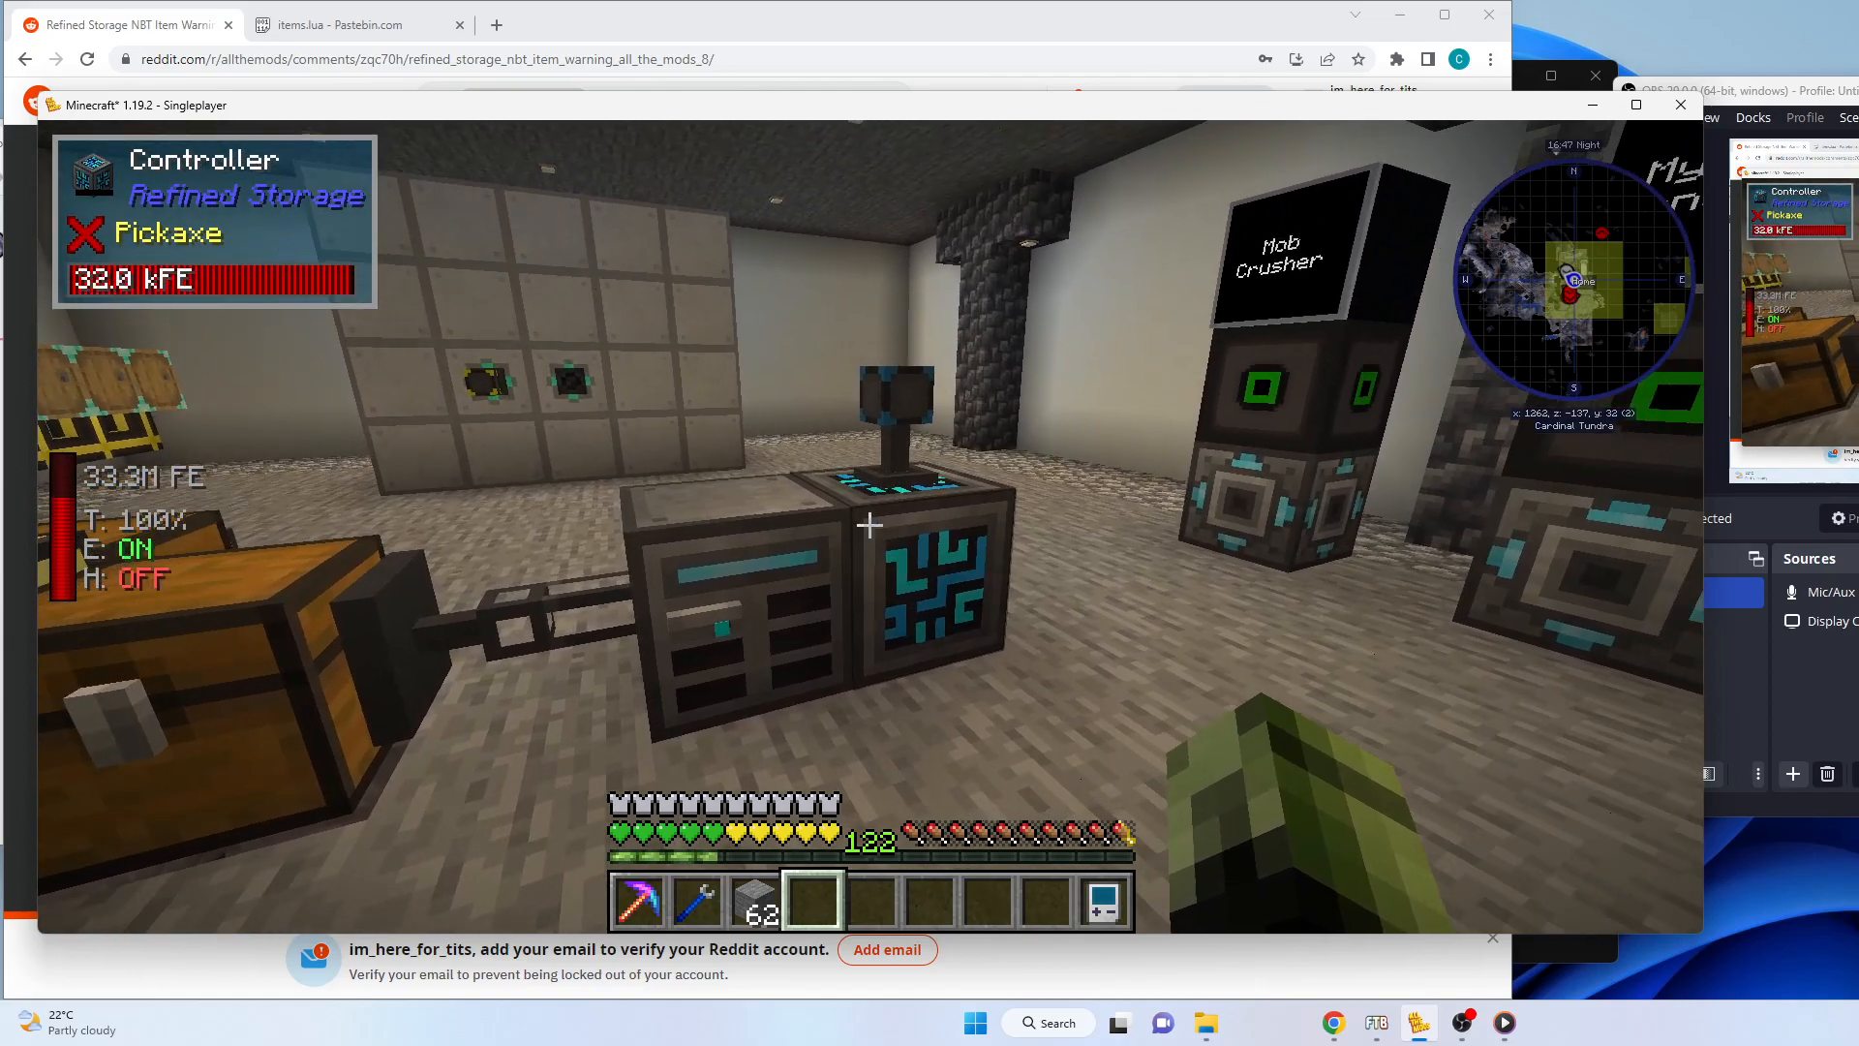
pyautogui.moveTo(865, 521)
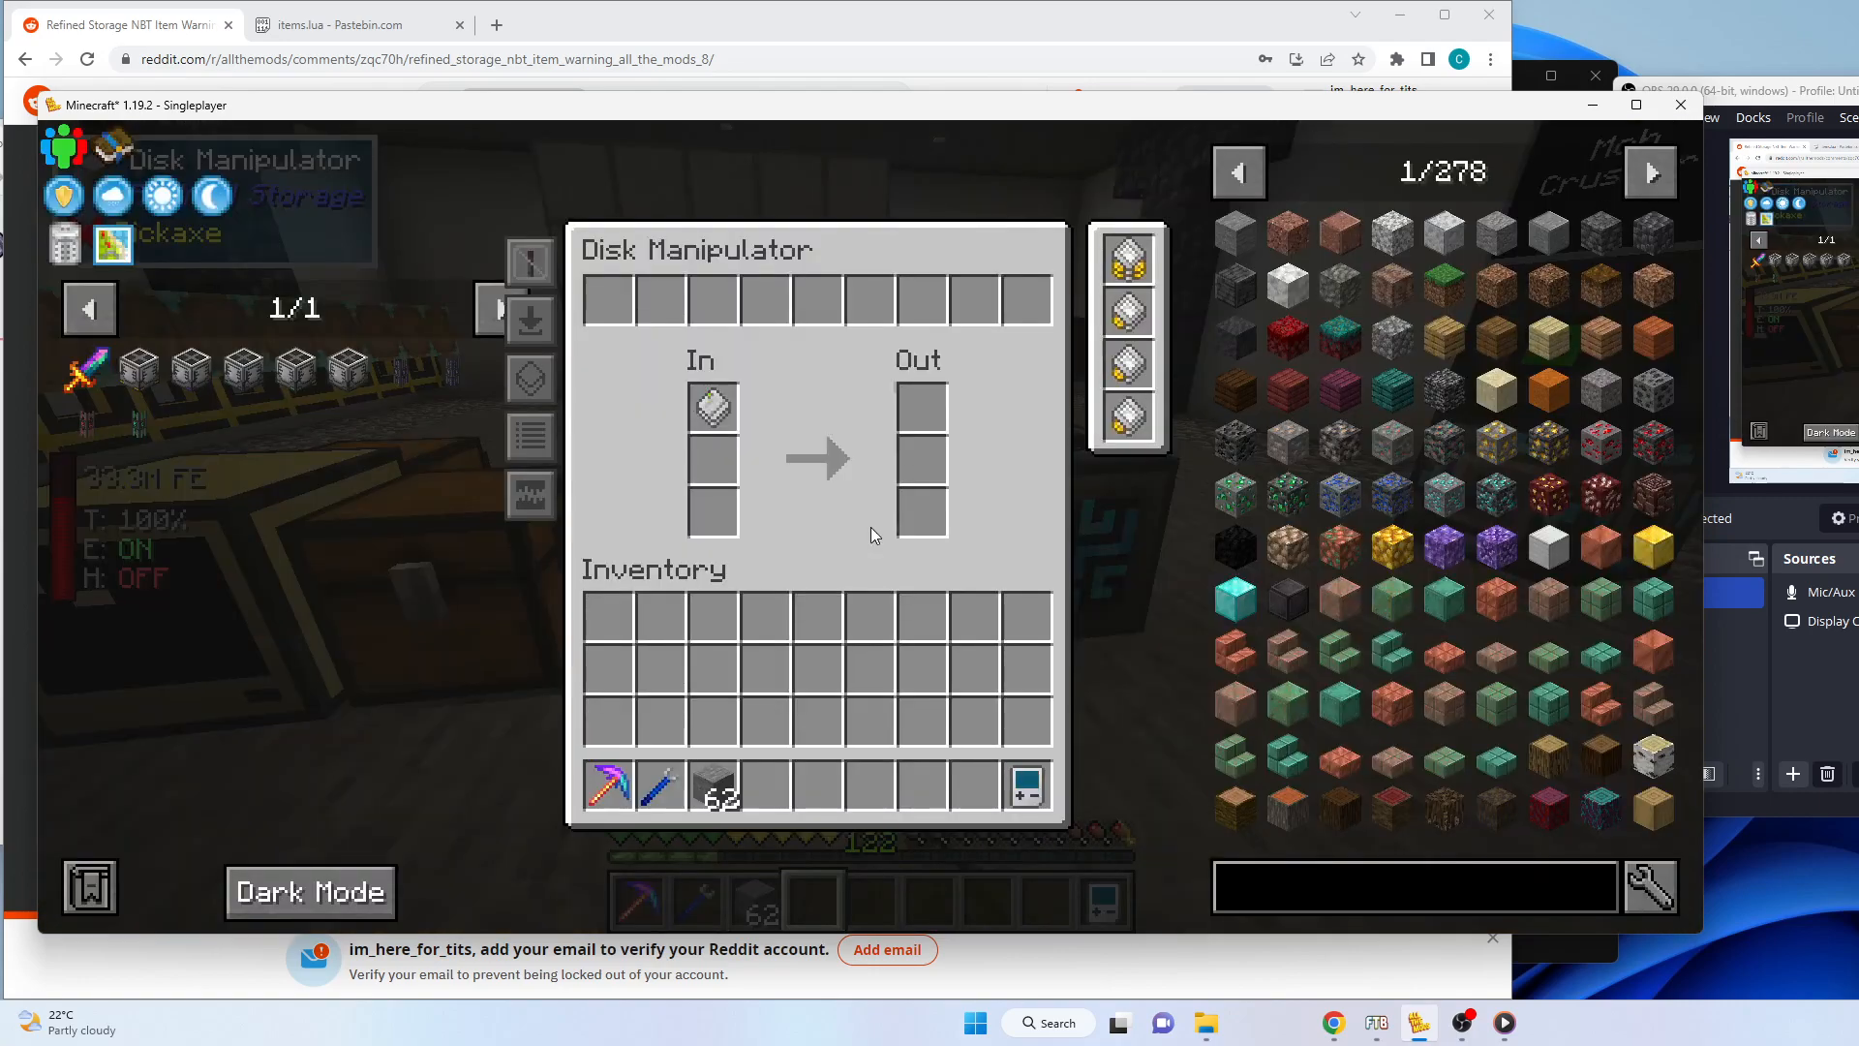
pyautogui.moveTo(713, 407)
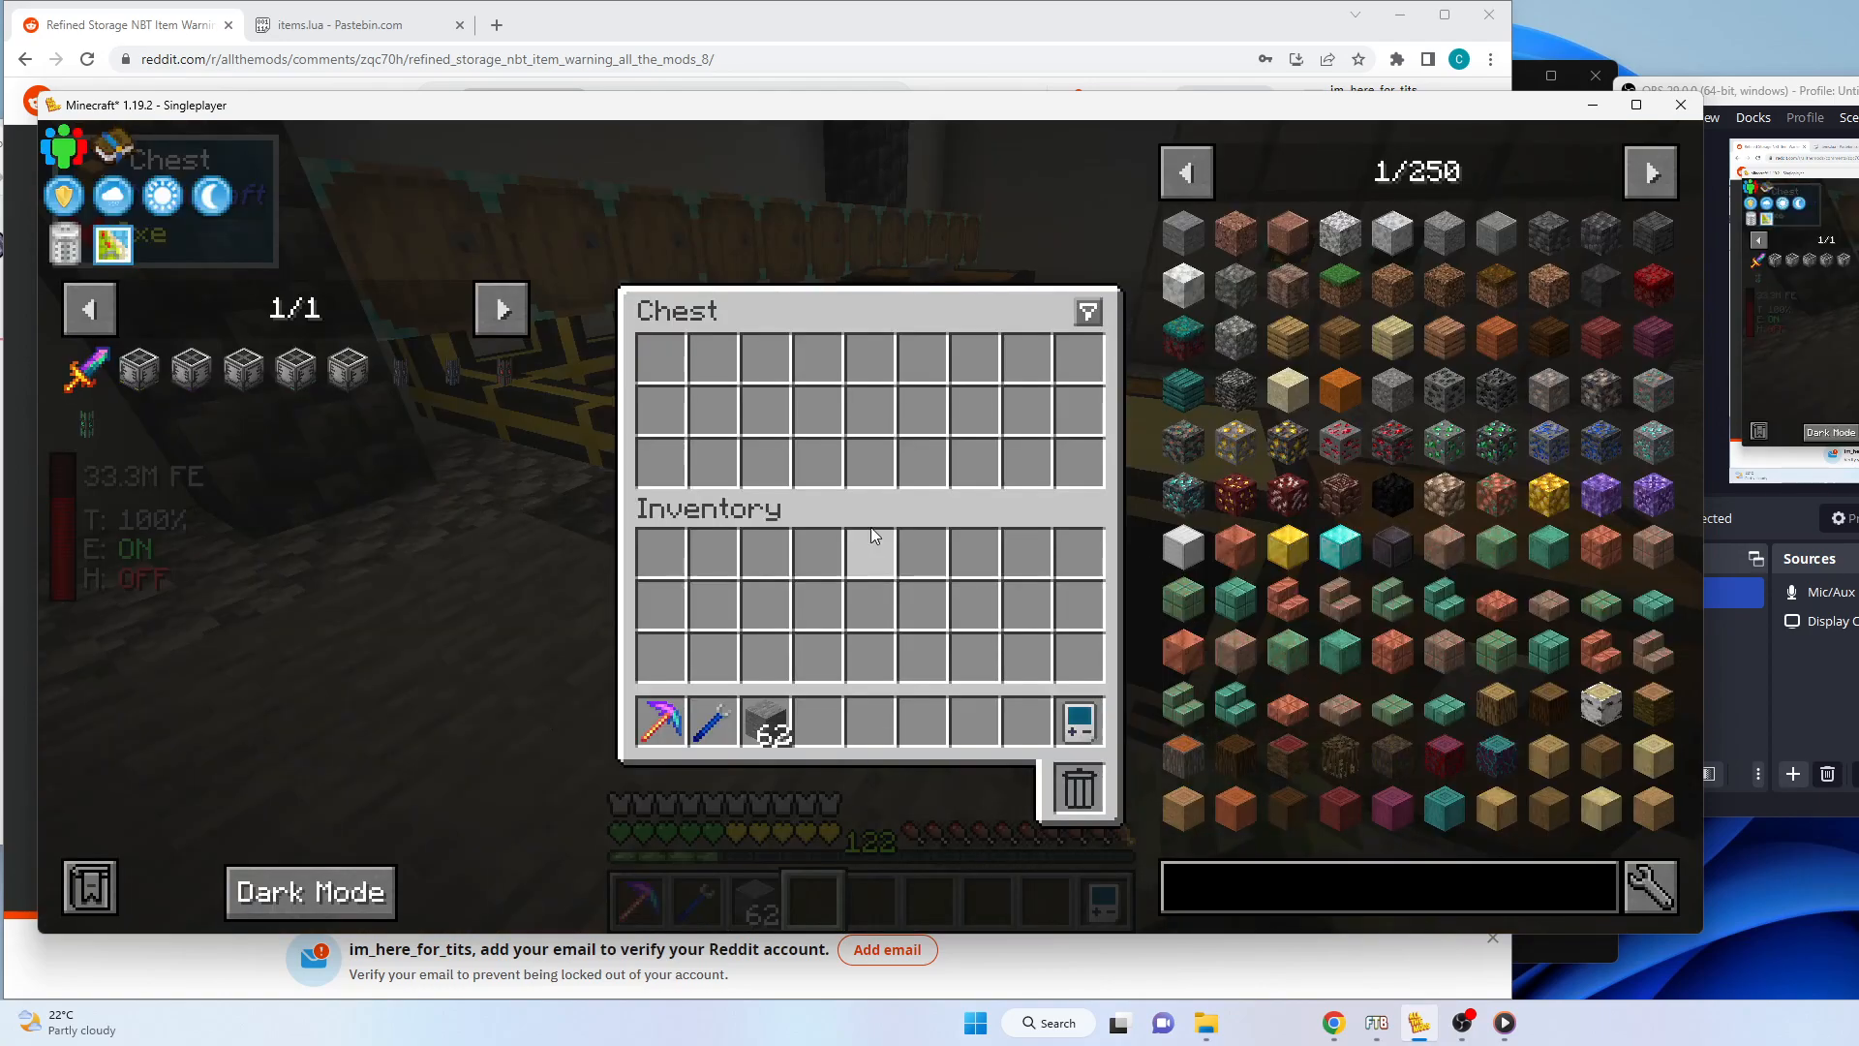
# Close the empty chest and importer screens to reach the computer running the script.
pyautogui.press('Escape')
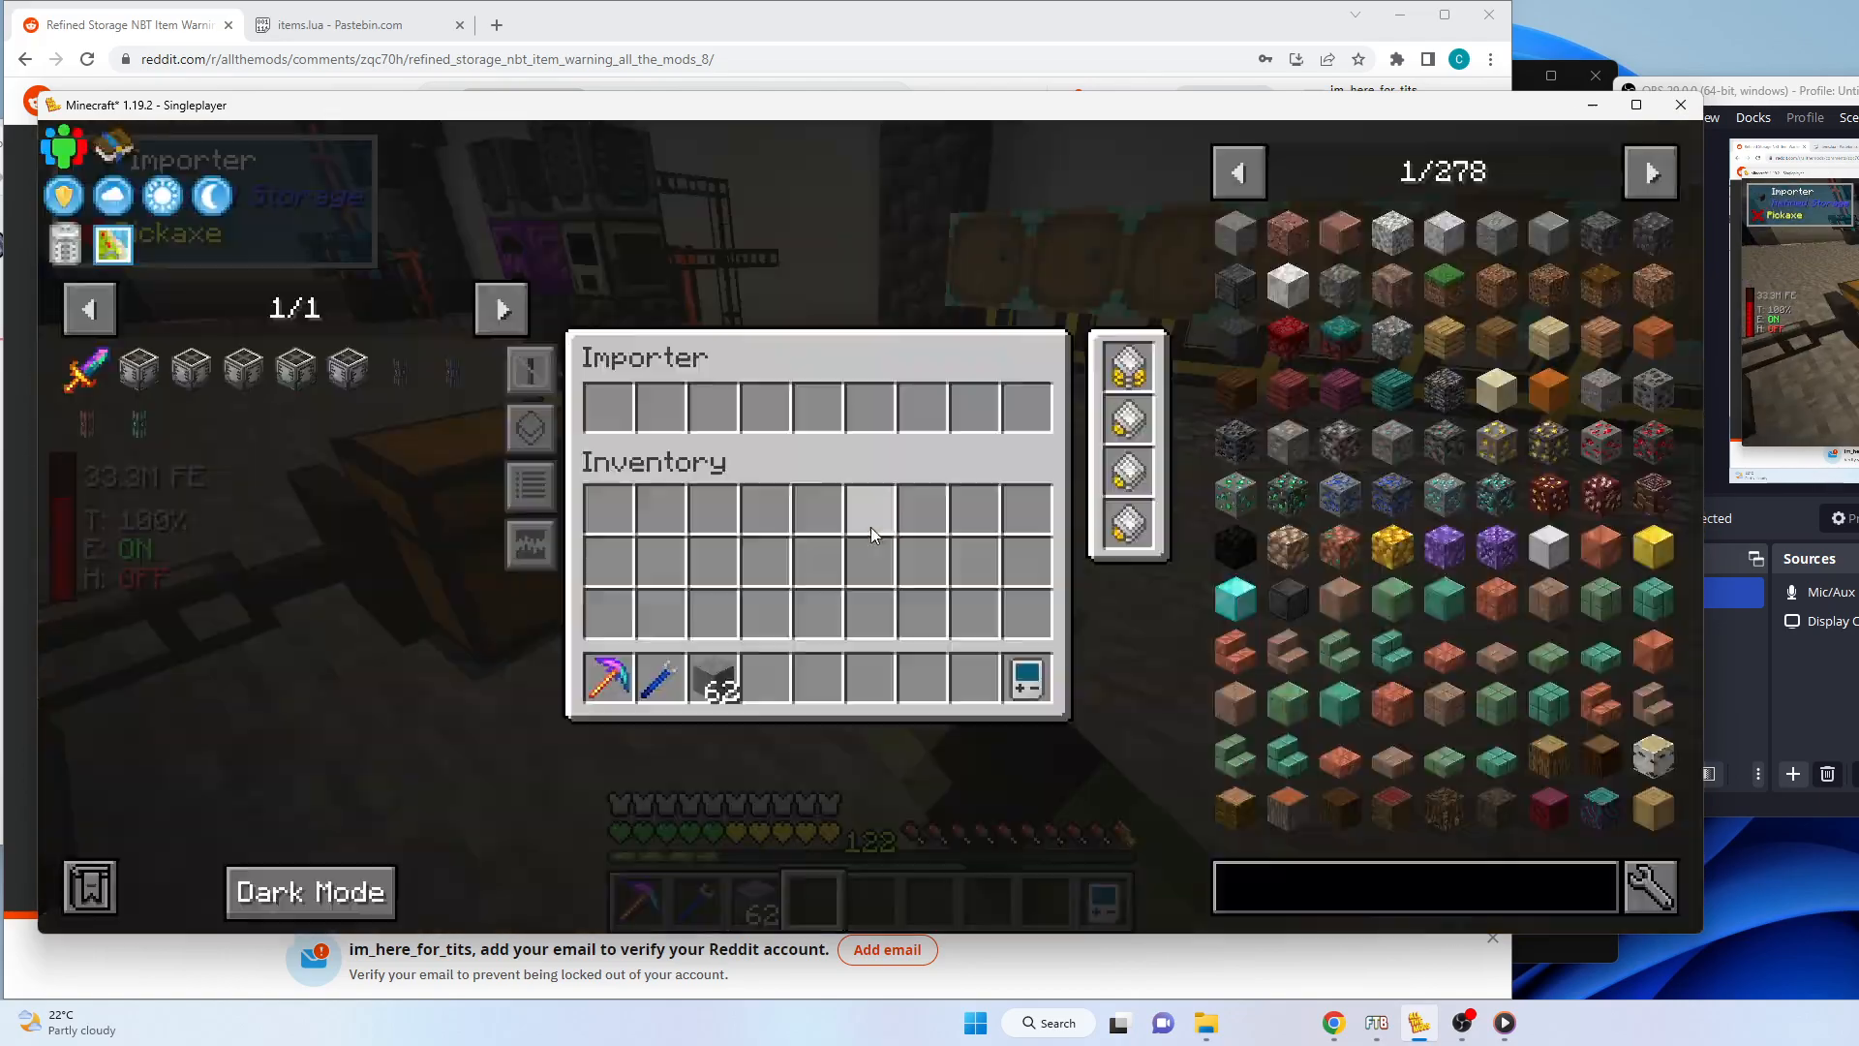
pyautogui.press('Escape')
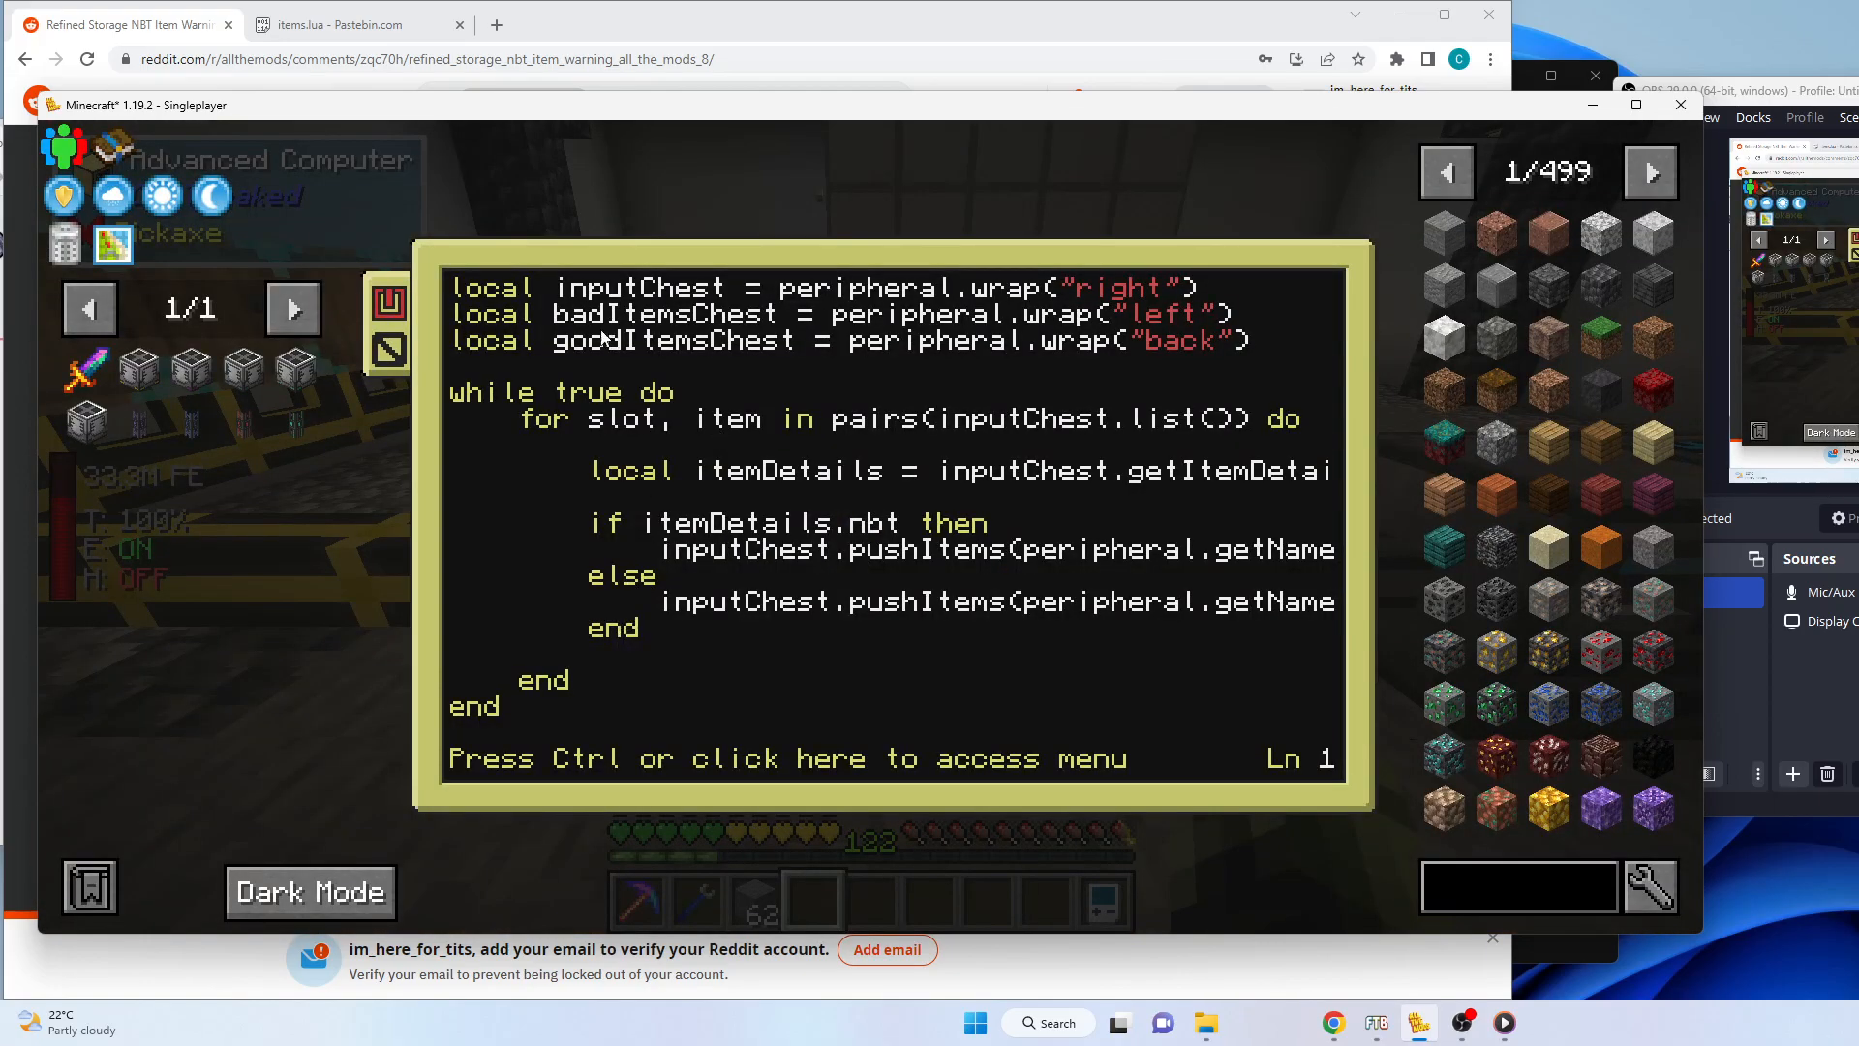
pyautogui.moveTo(691, 420)
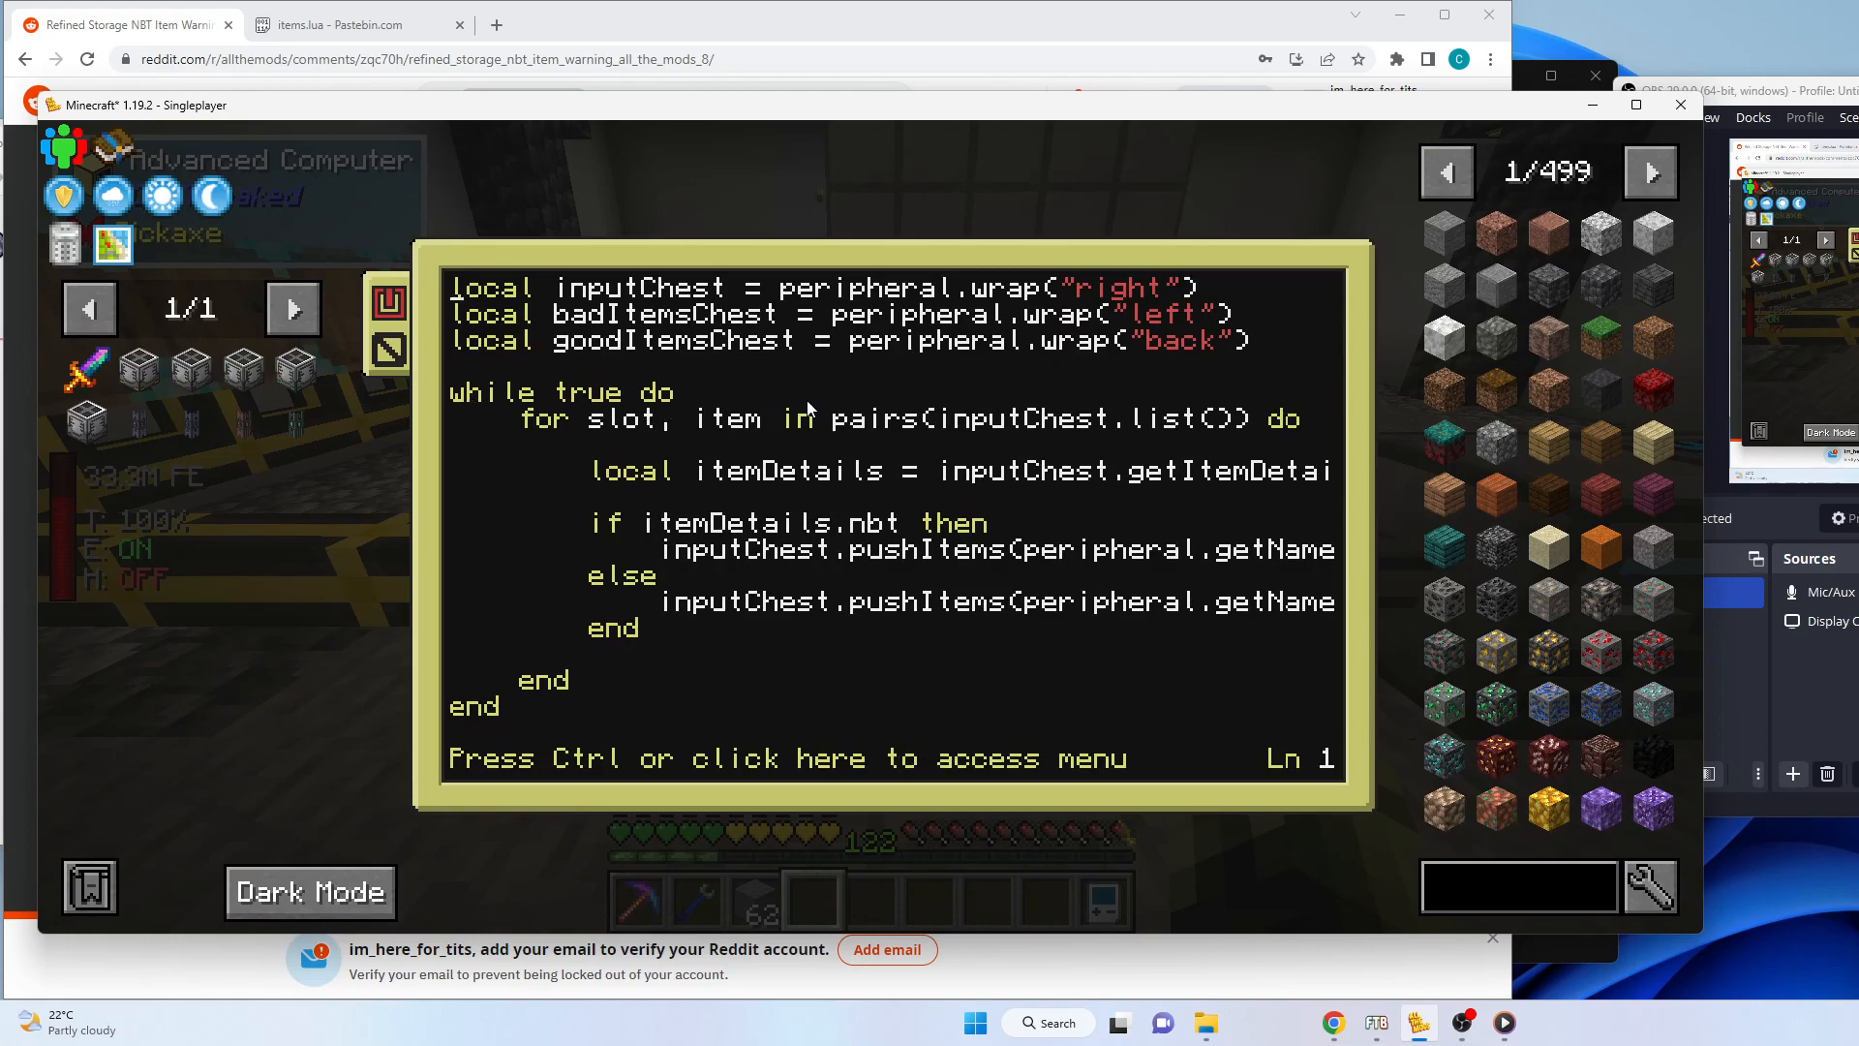
pyautogui.moveTo(844, 442)
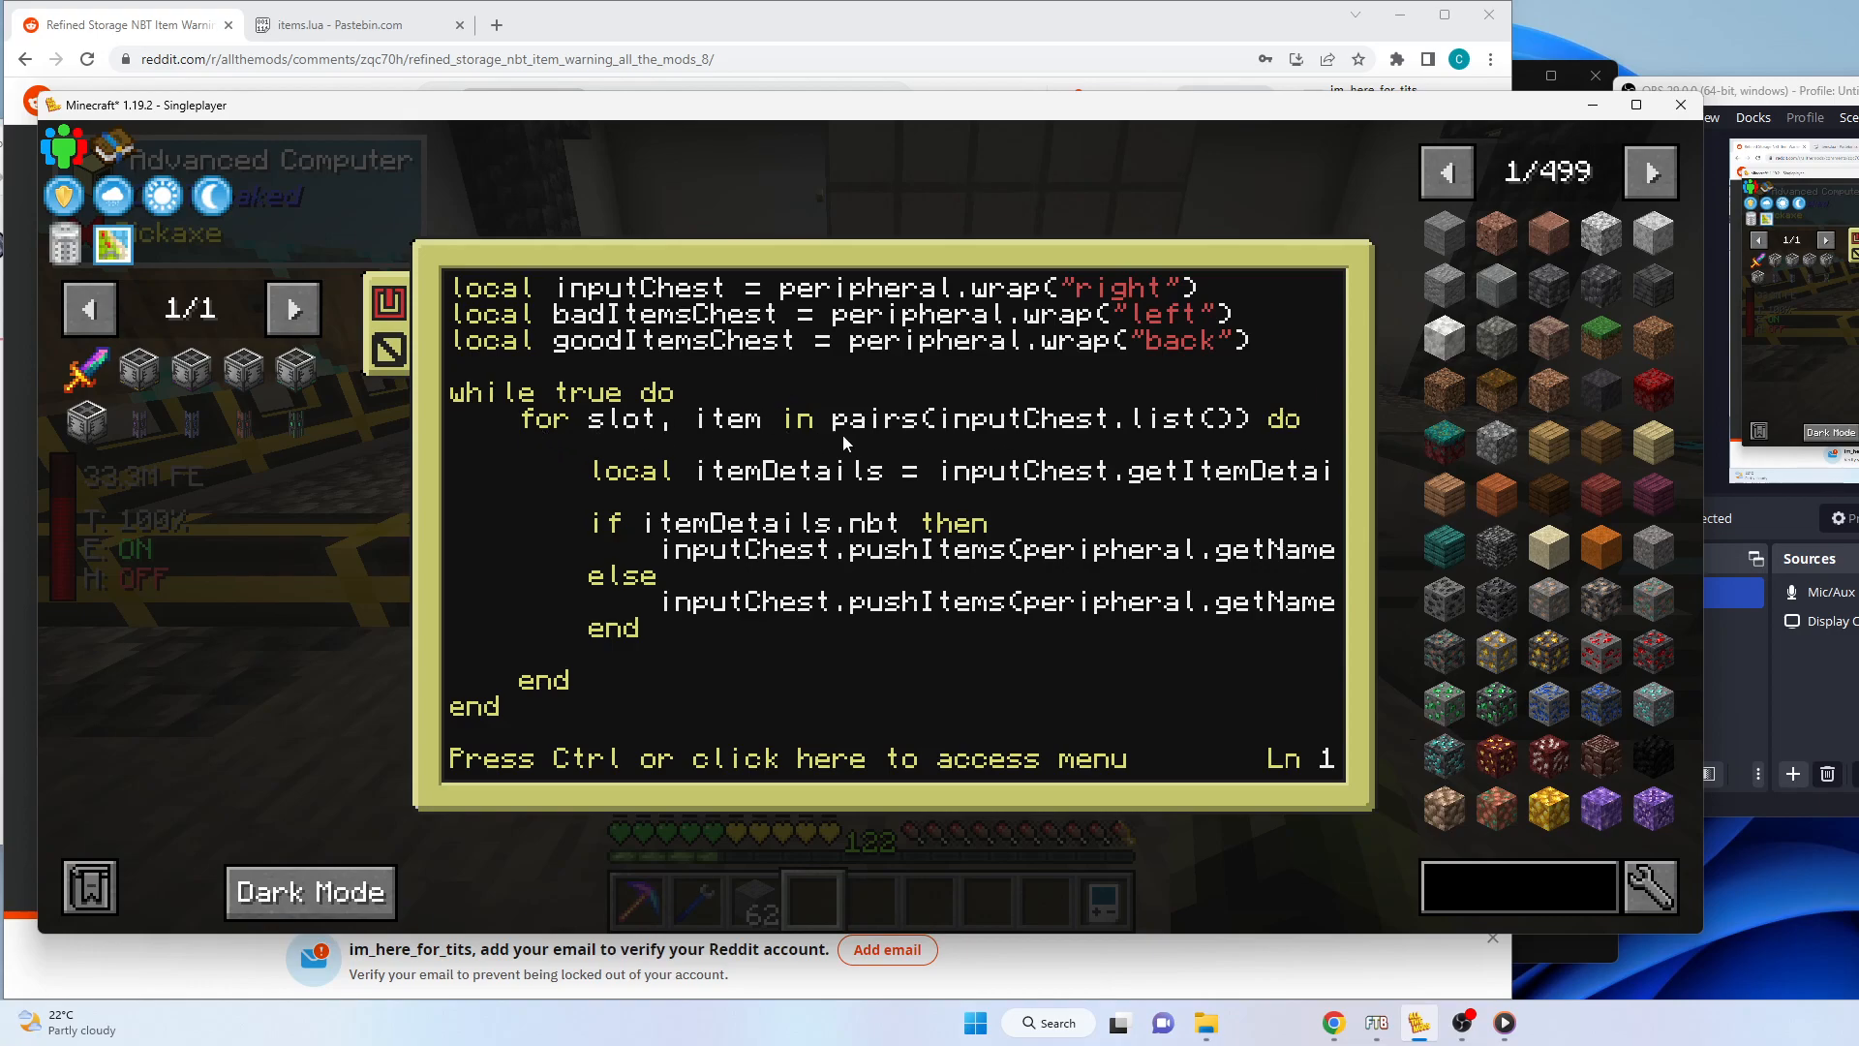
pyautogui.moveTo(1038, 441)
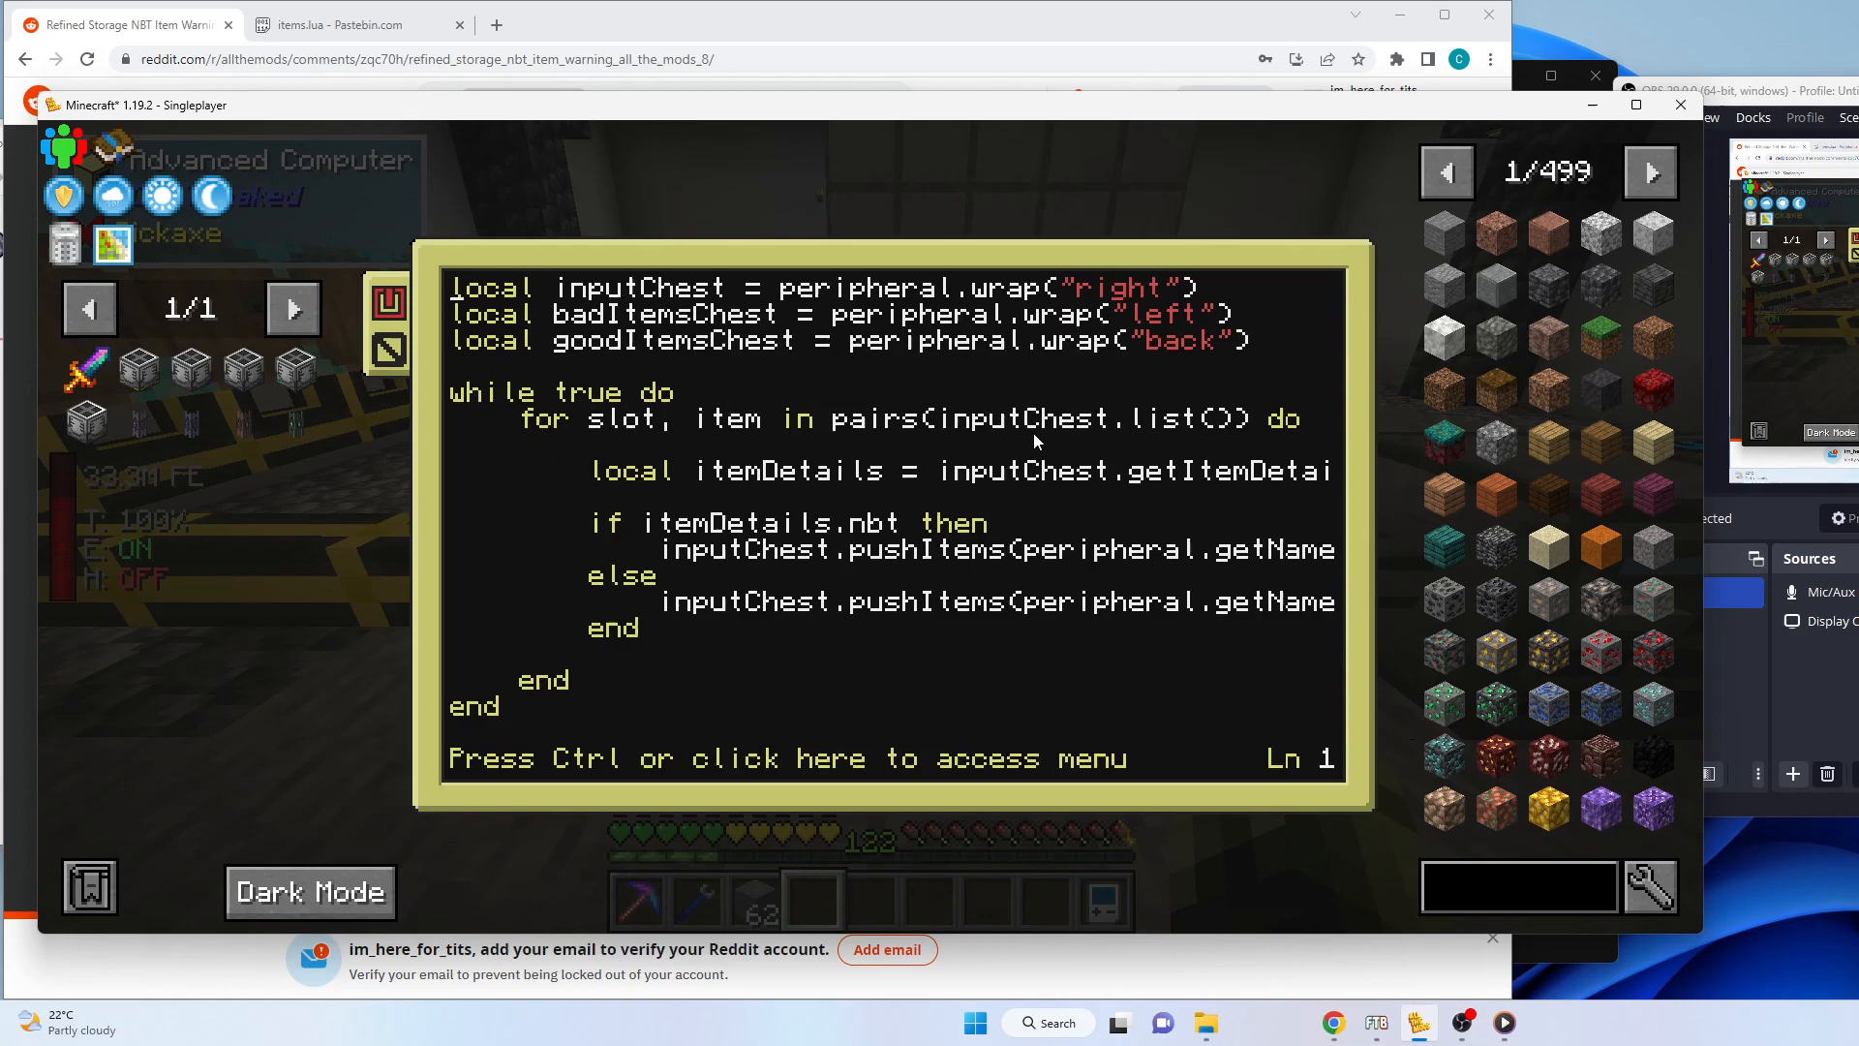
pyautogui.moveTo(959, 530)
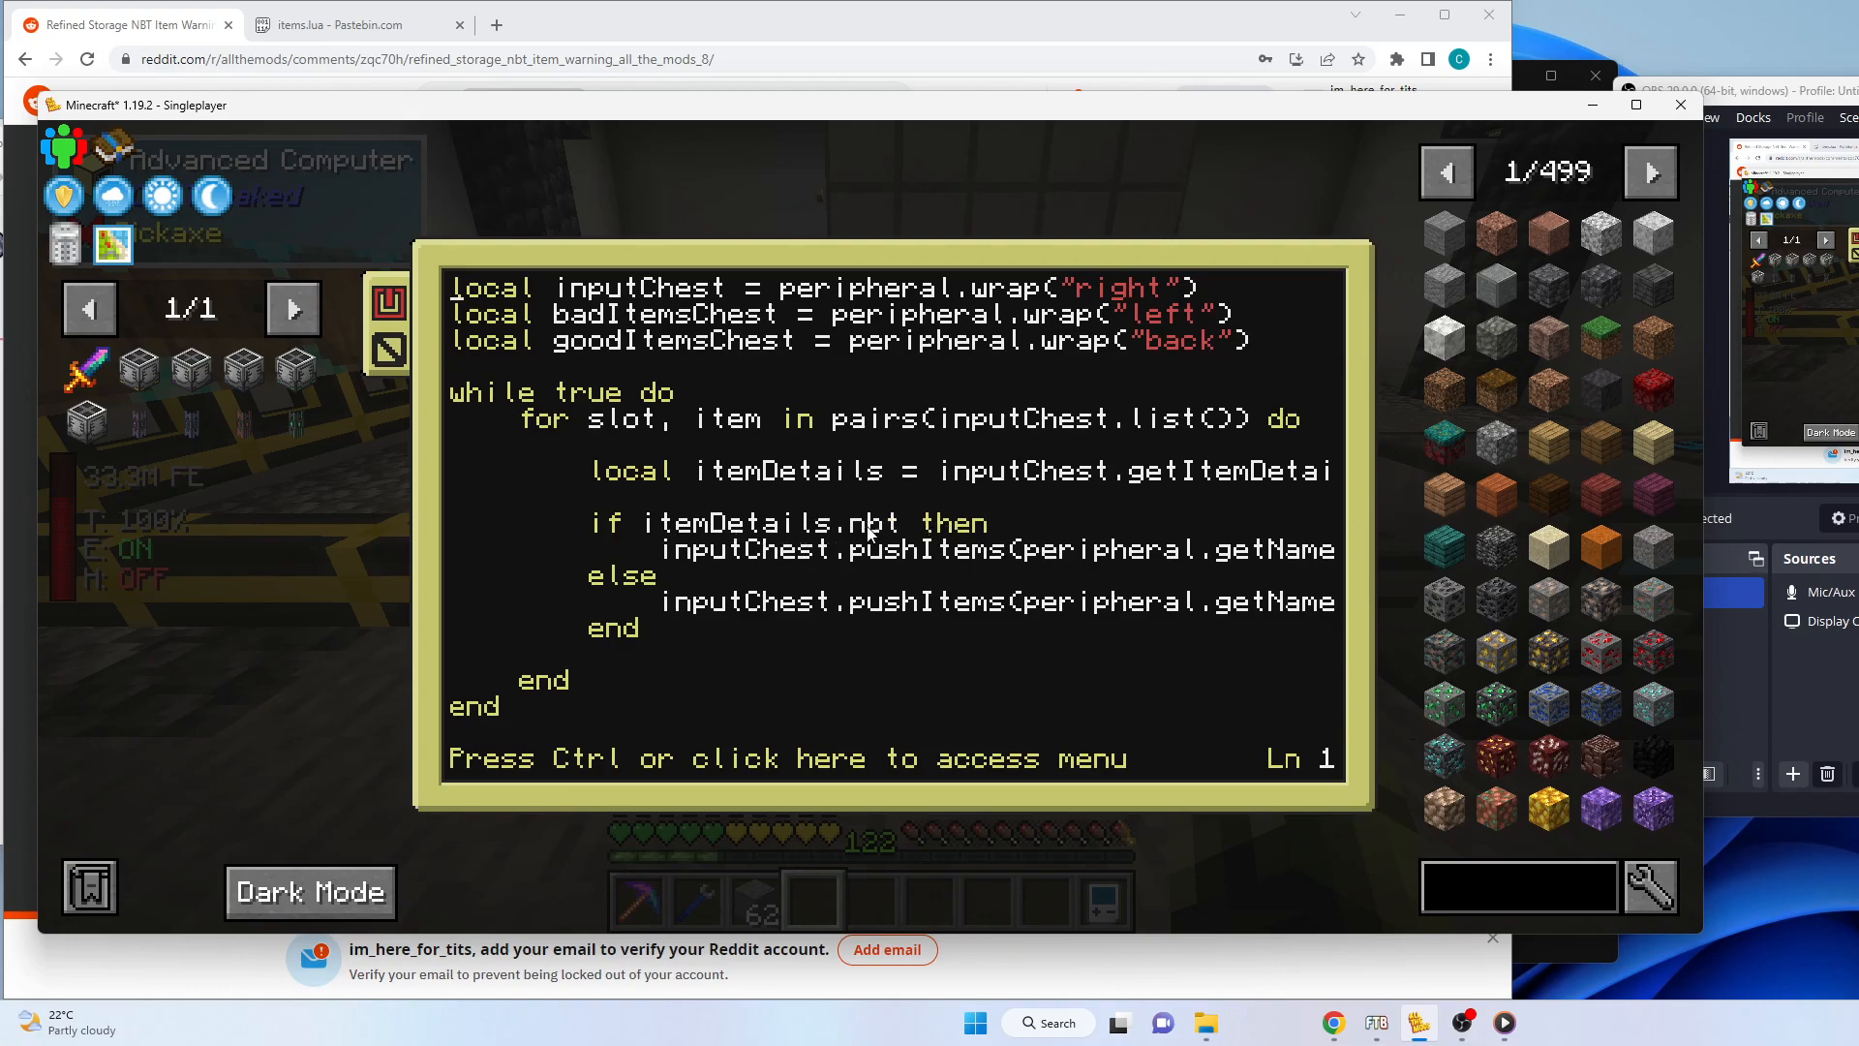
pyautogui.moveTo(350, 543)
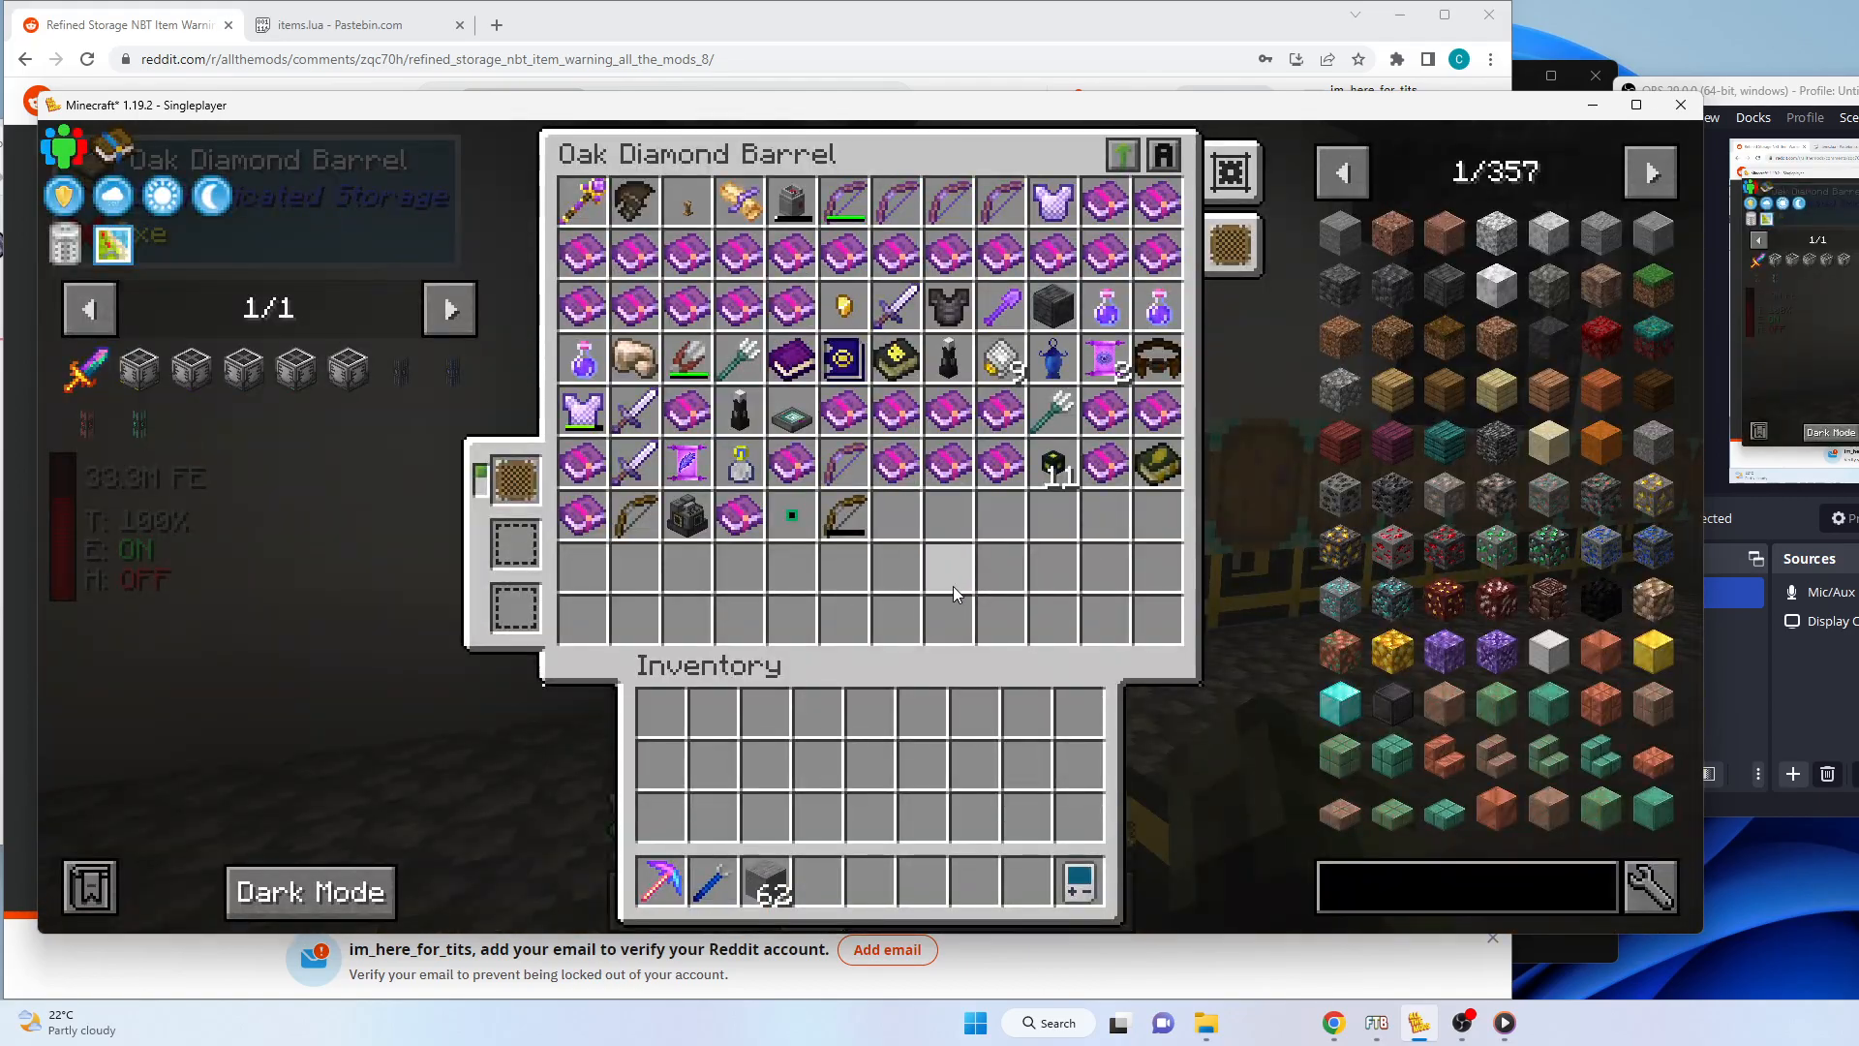
pyautogui.press('Escape')
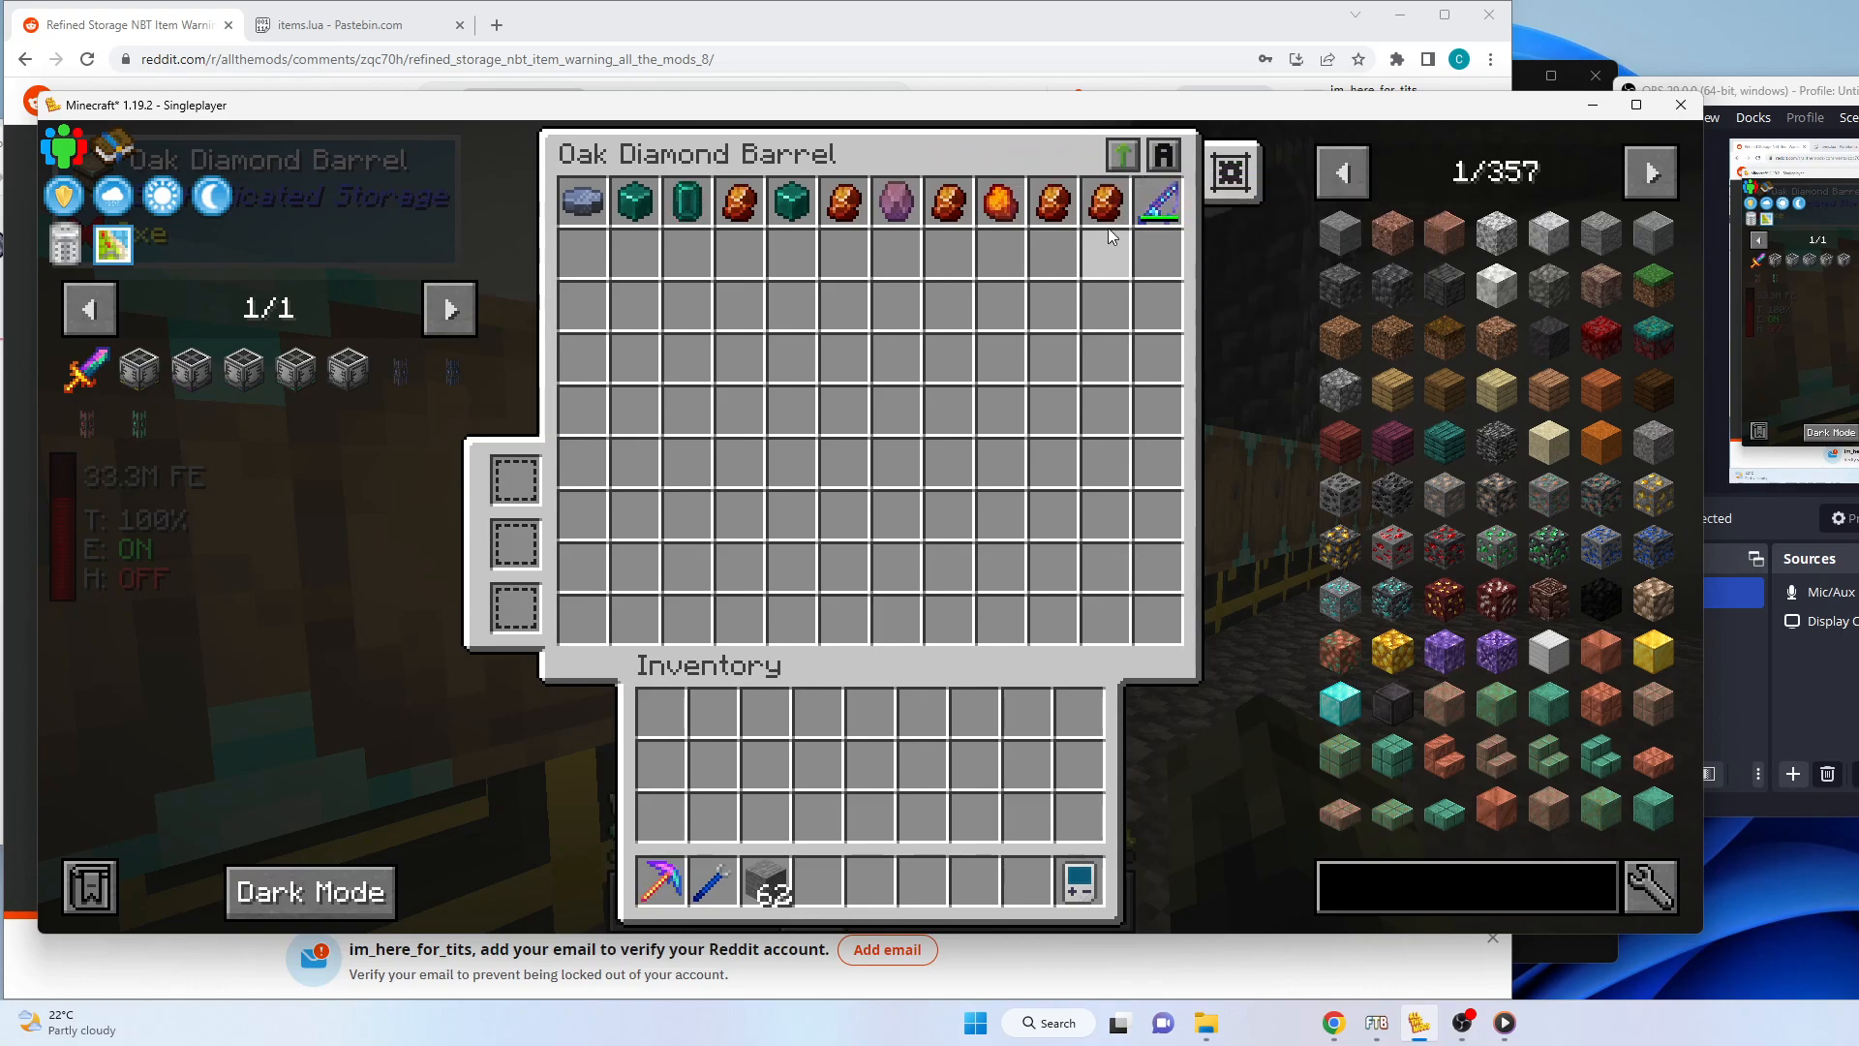
pyautogui.moveTo(1157, 207)
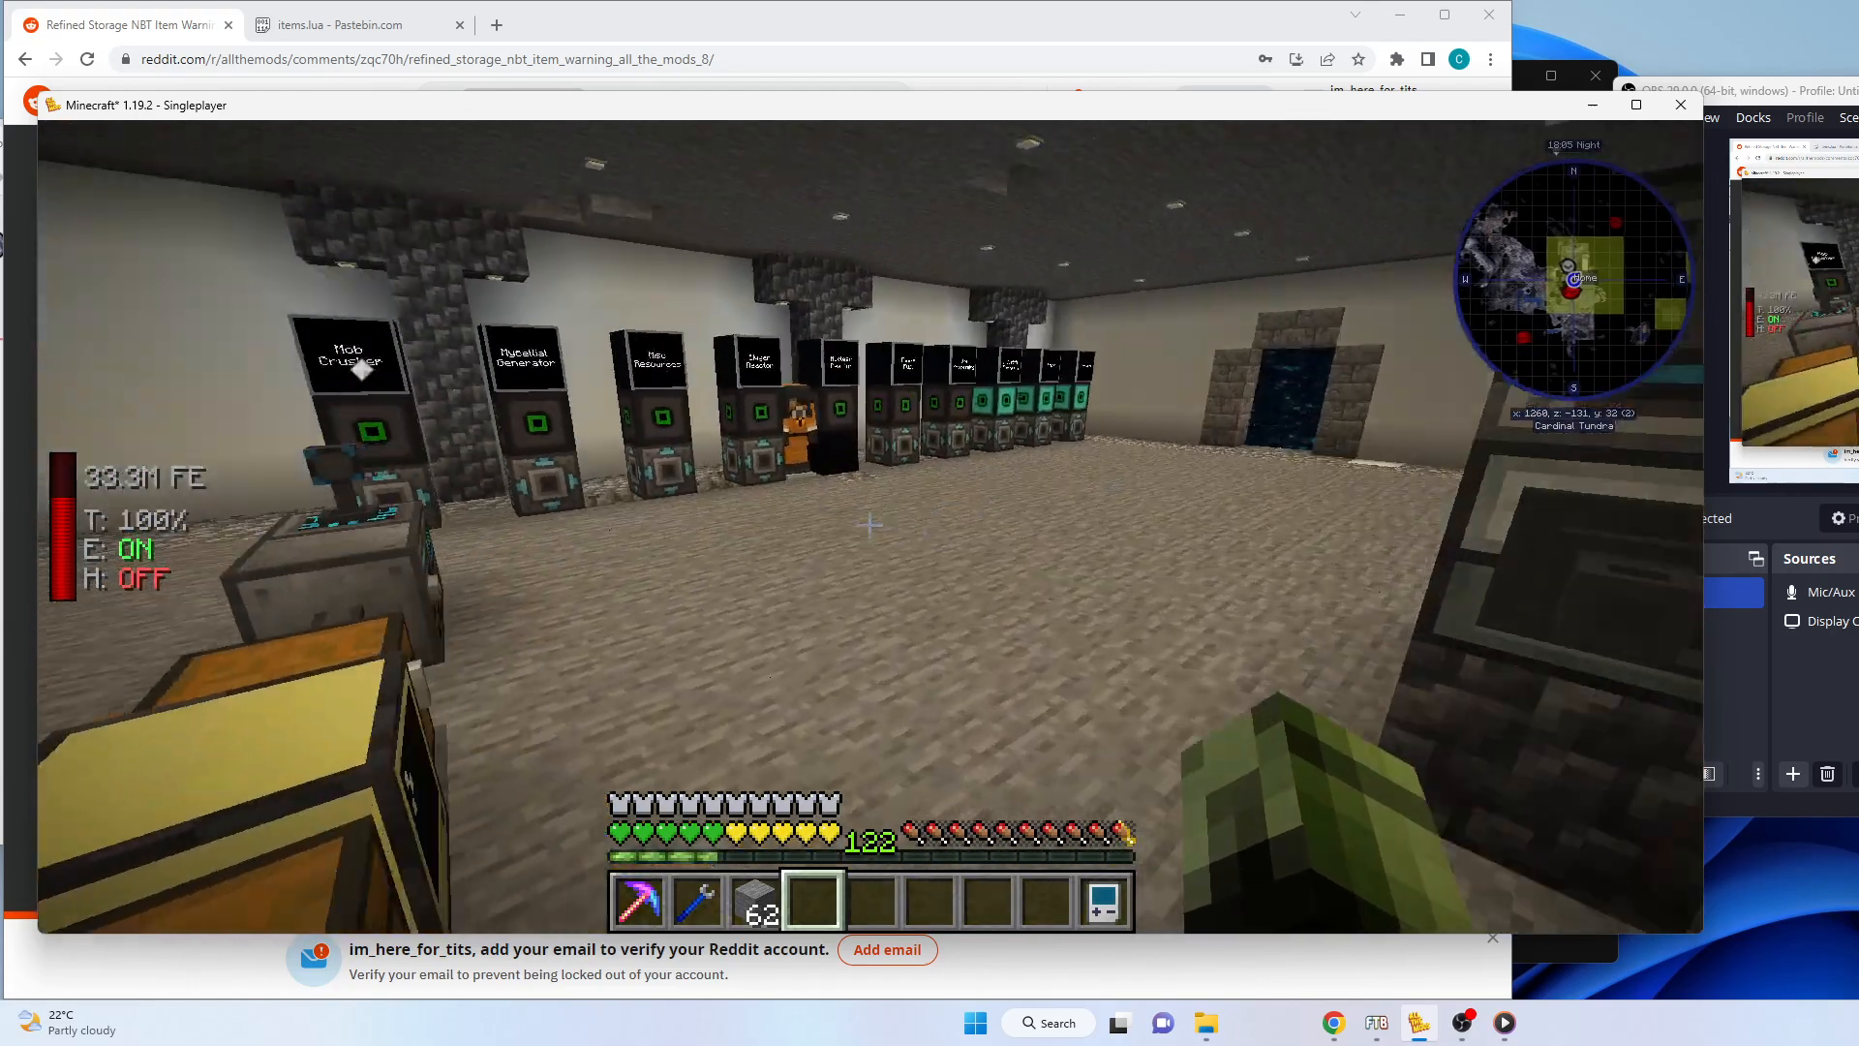
# Search 'reds' in the Crafting Grid to pull redstone dust, then switch to the items.lua Pastebin.
pyautogui.press('e')
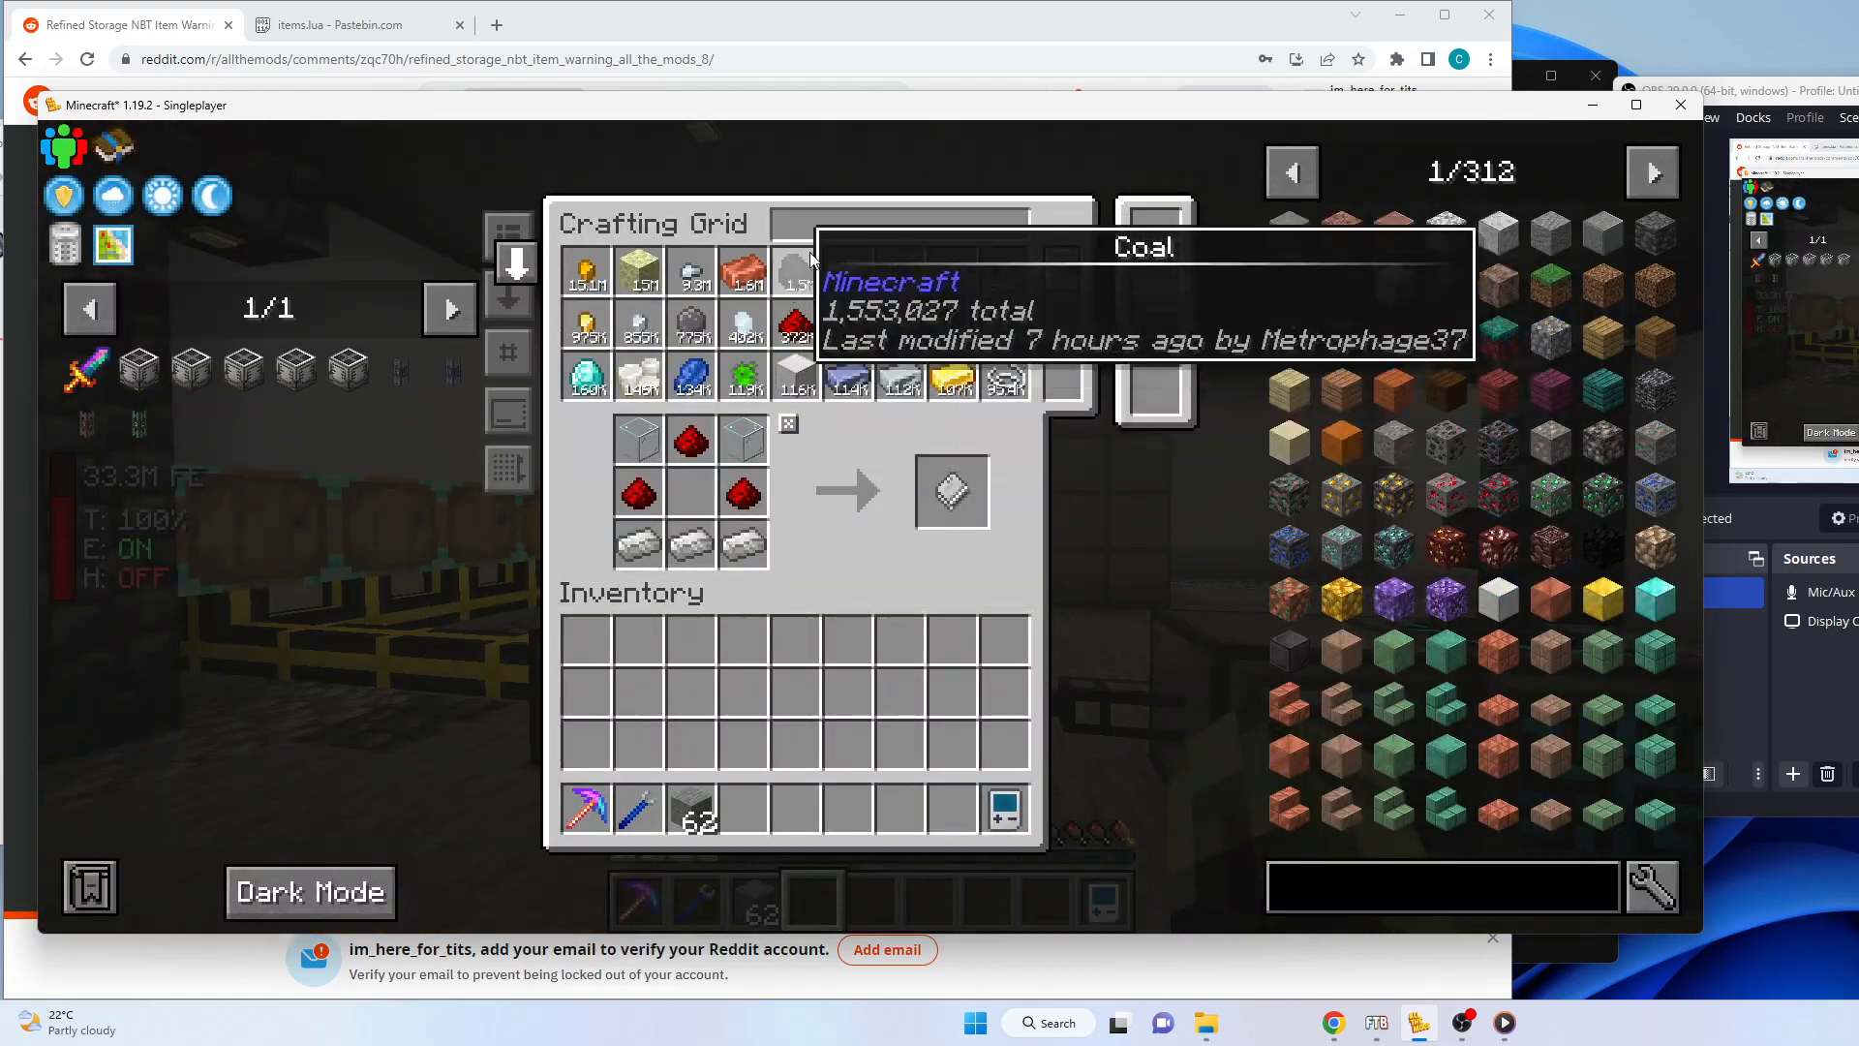
pyautogui.write('redston')
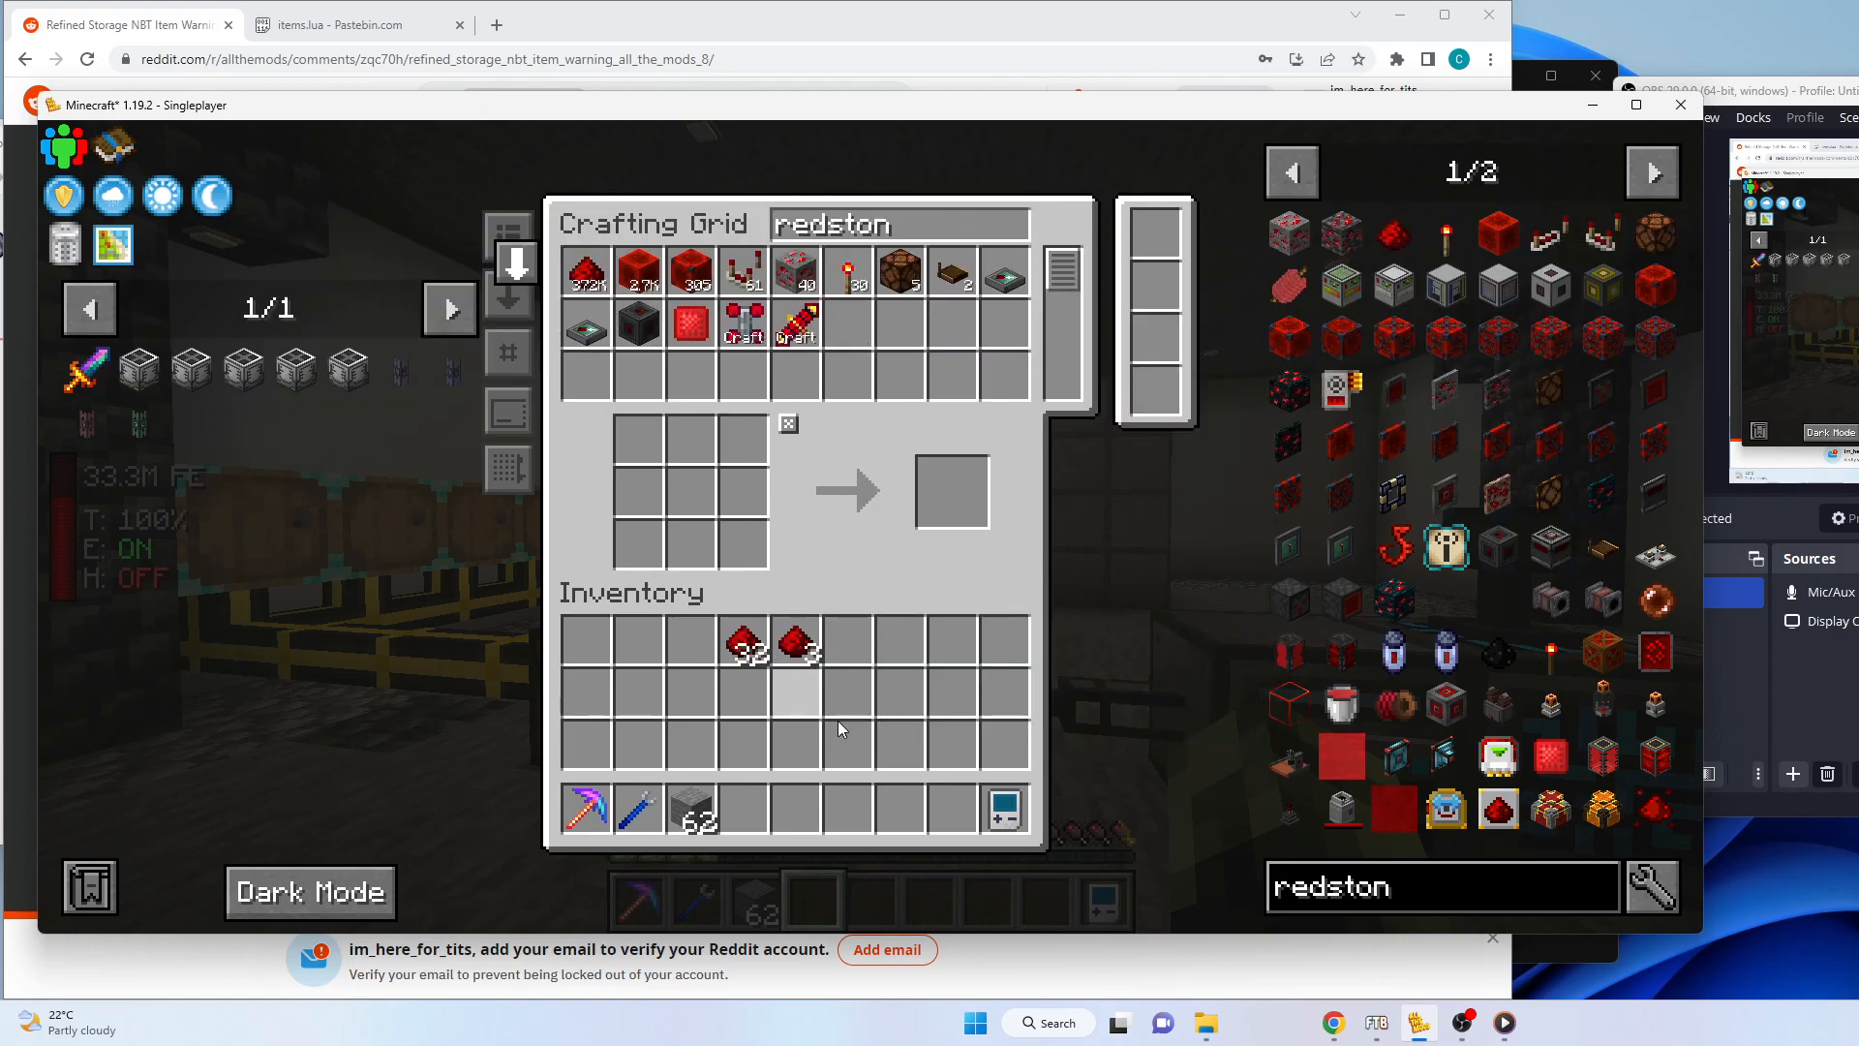
pyautogui.moveTo(751, 643)
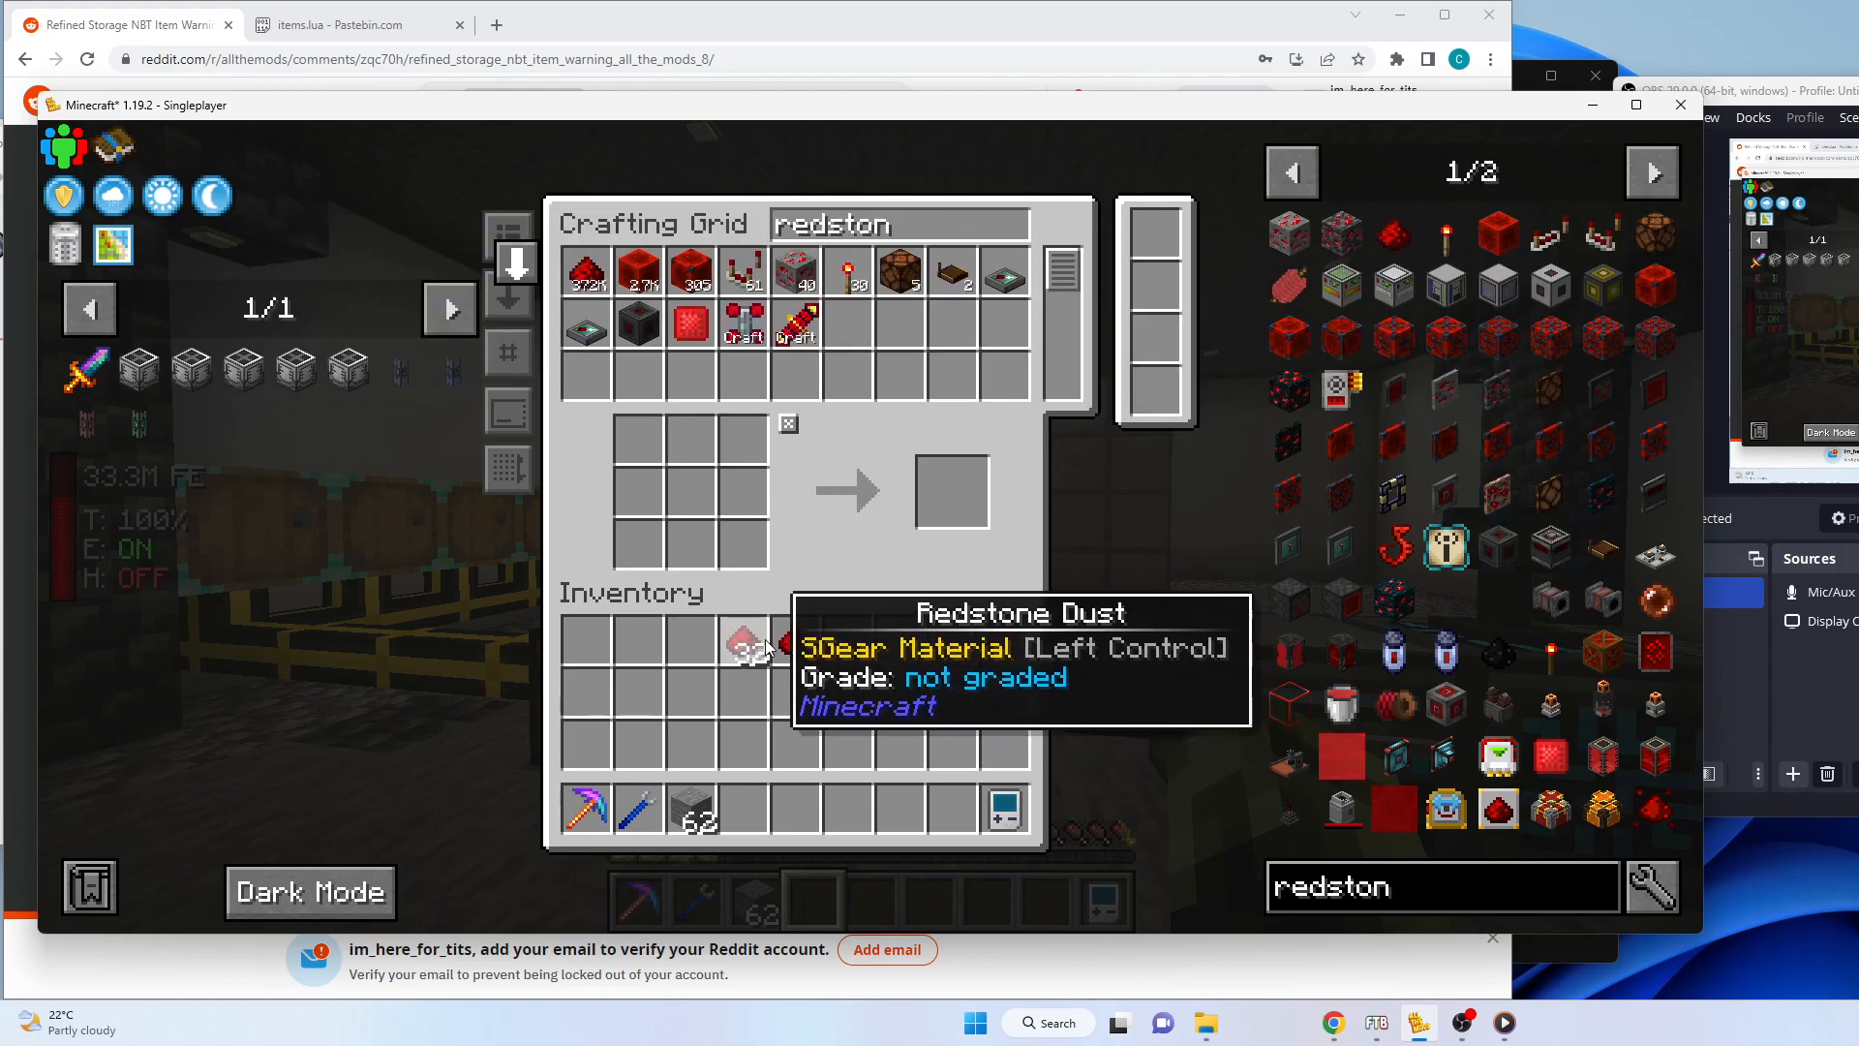
pyautogui.moveTo(759, 647)
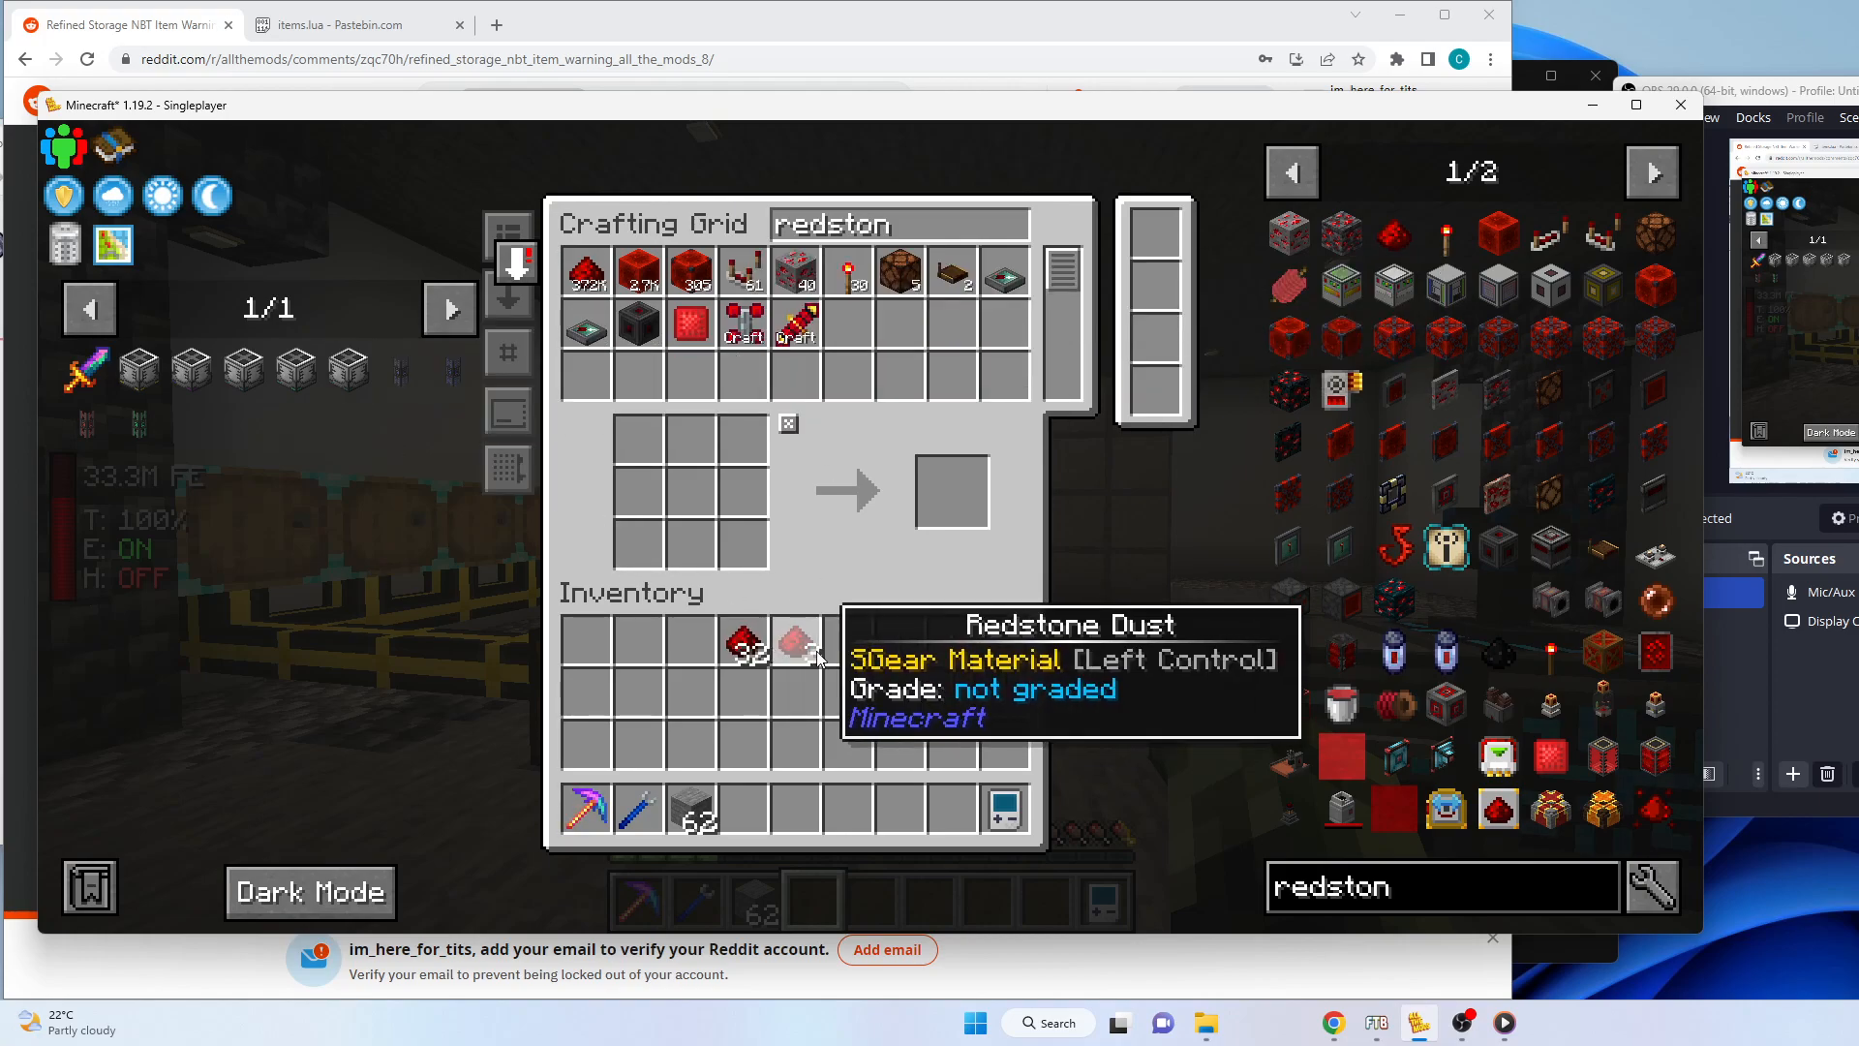
pyautogui.press('Escape')
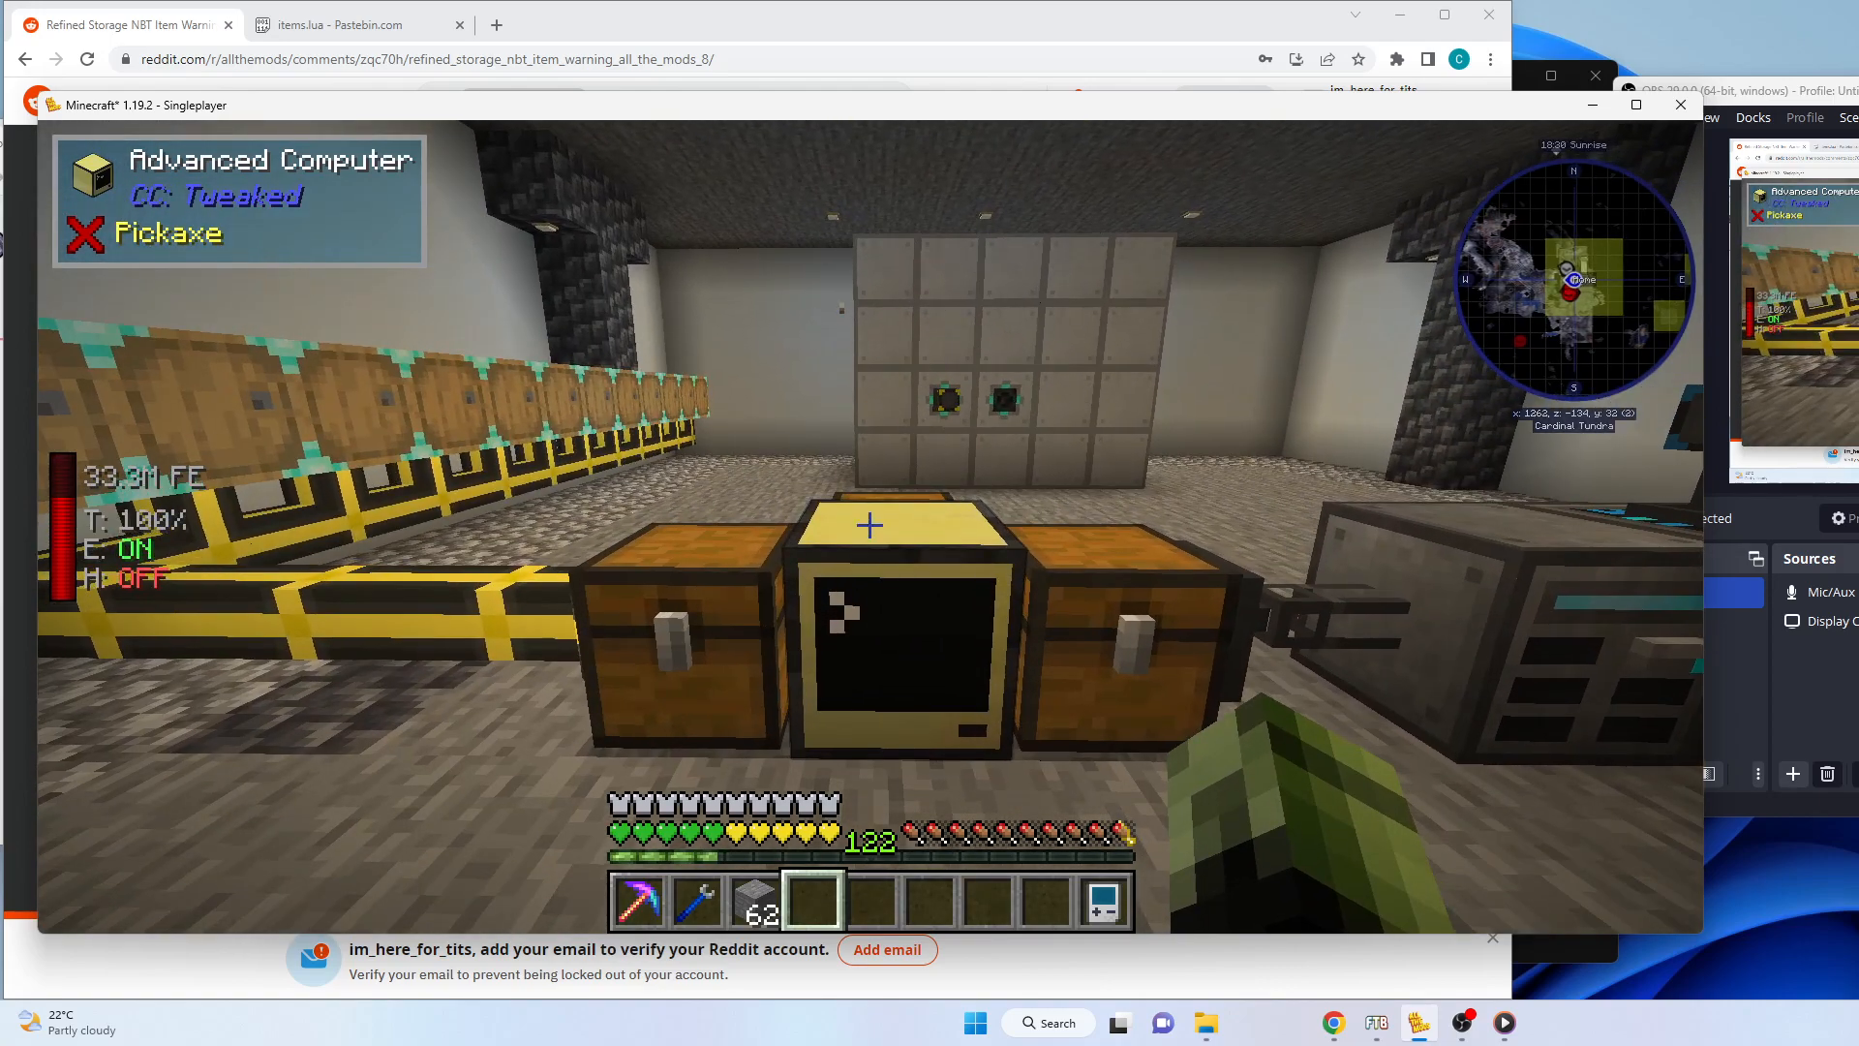
pyautogui.click(356, 23)
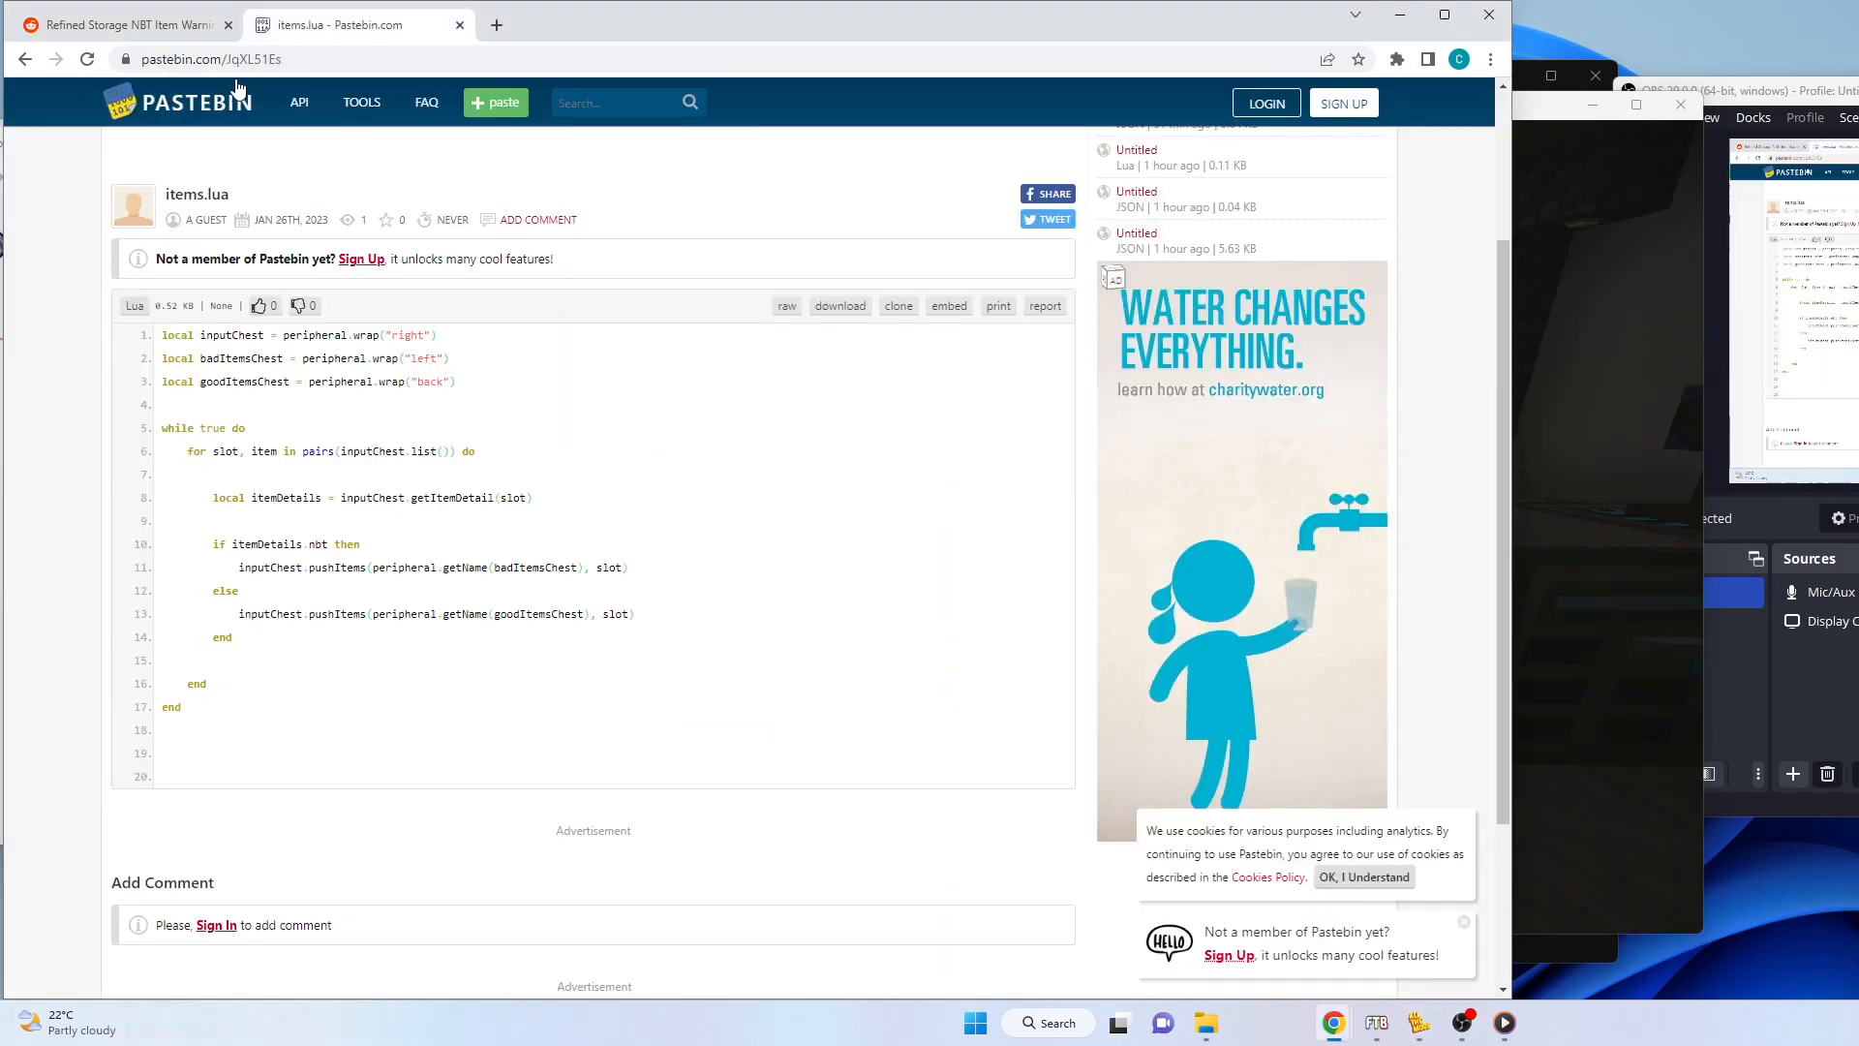